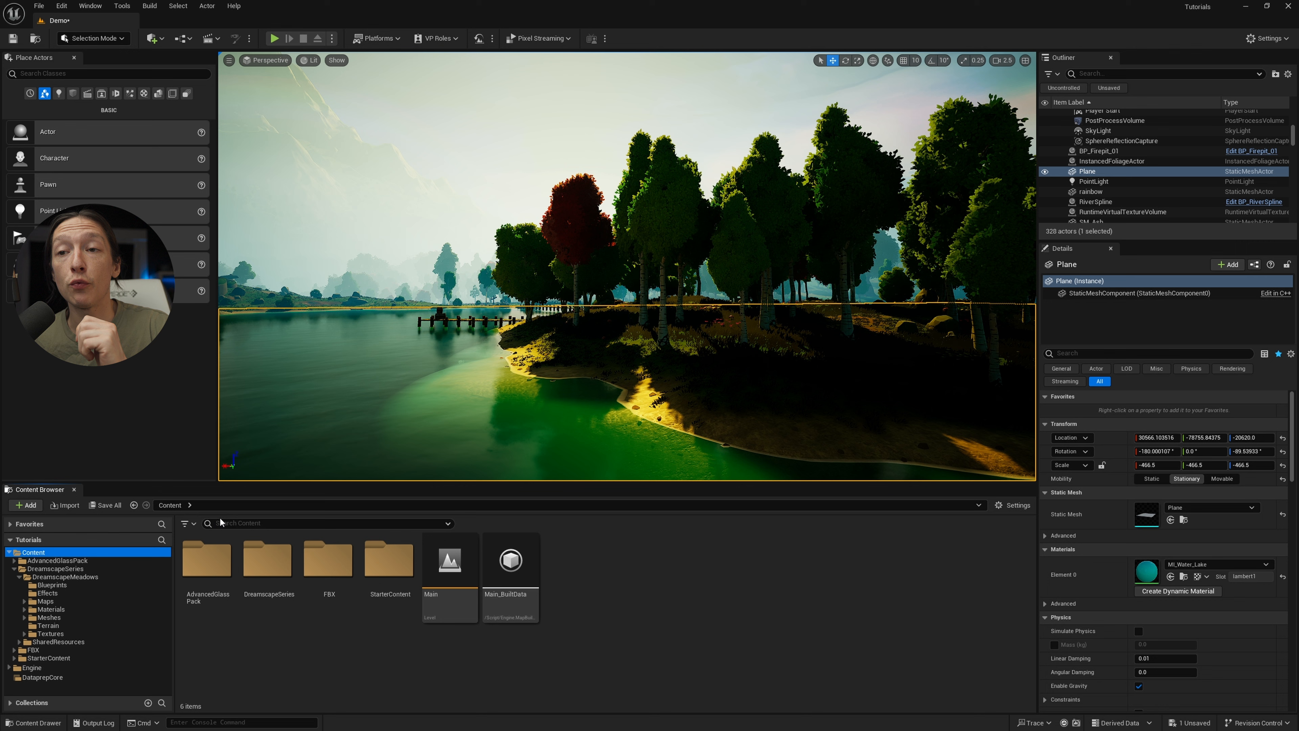
Bring up the Content Browser's Add Filter list of asset type categories
left_click(207, 558)
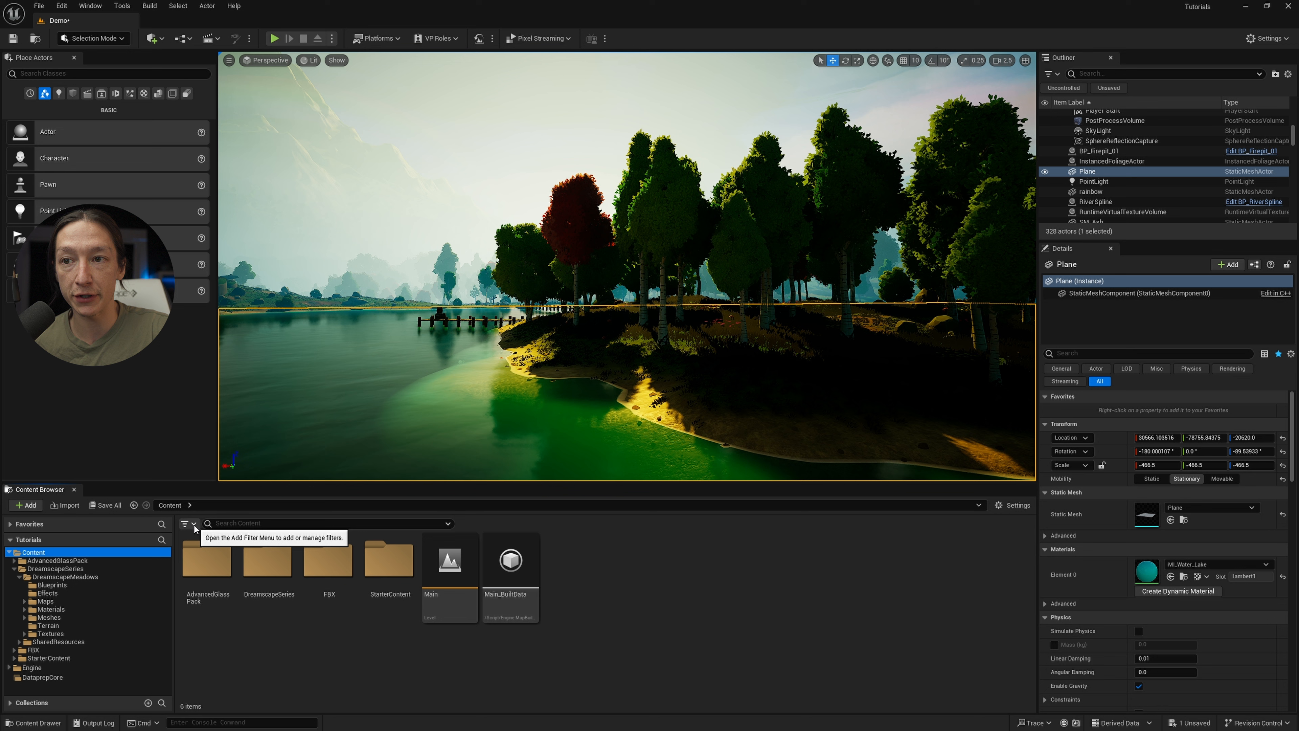
left_click(190, 523)
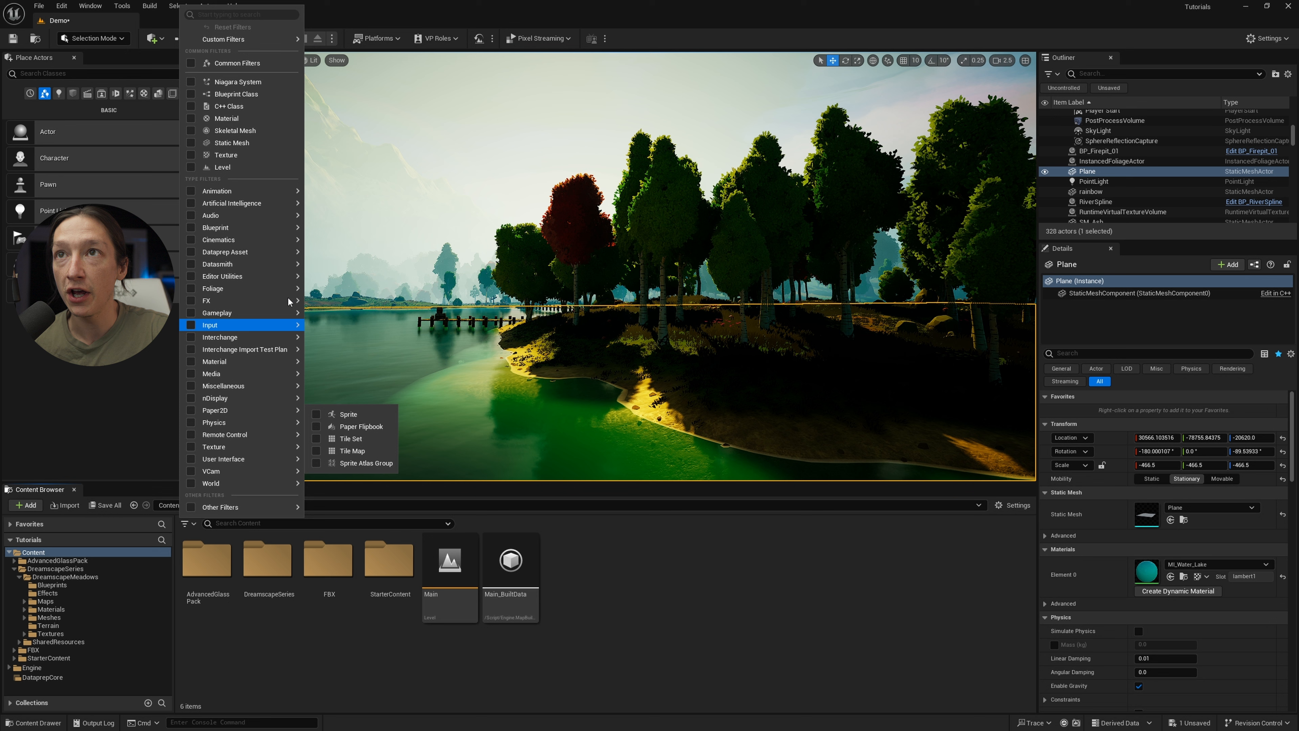
mouse_move(232, 143)
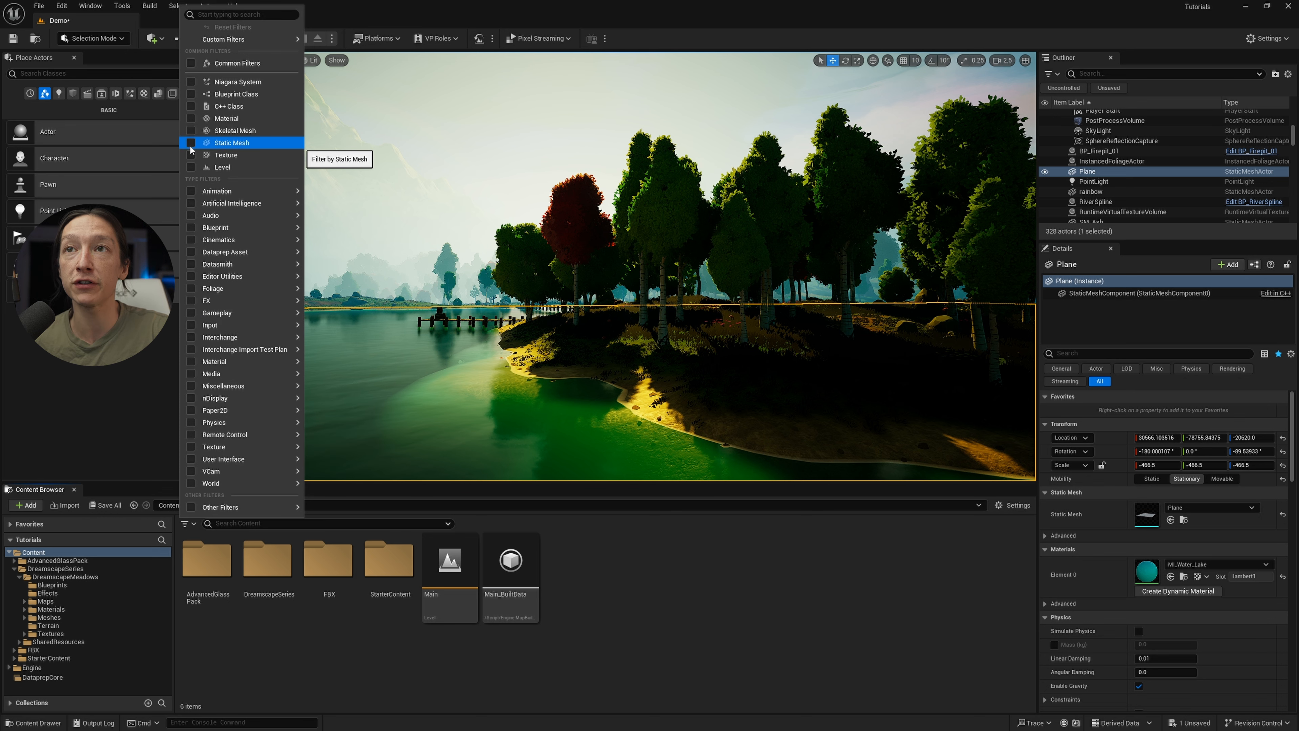
Filter to Static Mesh assets and place the SM_Fence_01 fence near the shoreline
left_click(192, 143)
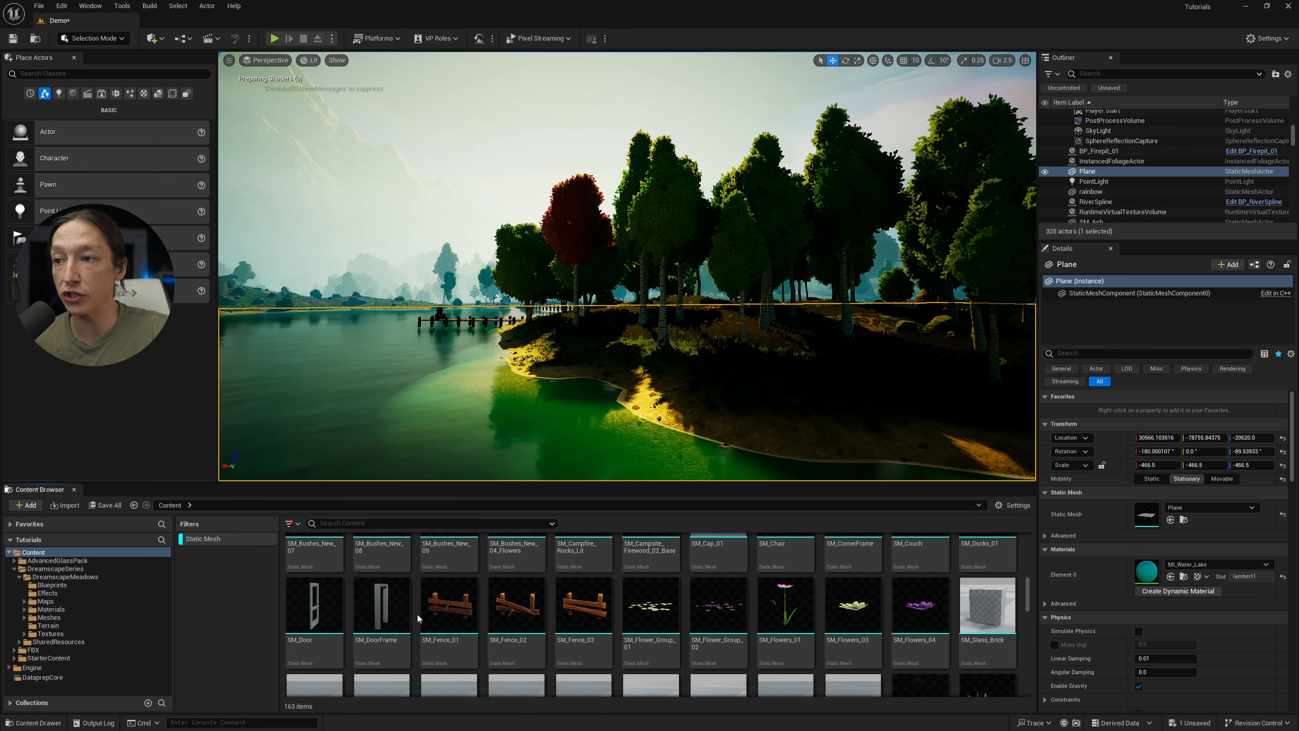
scroll("up", 3)
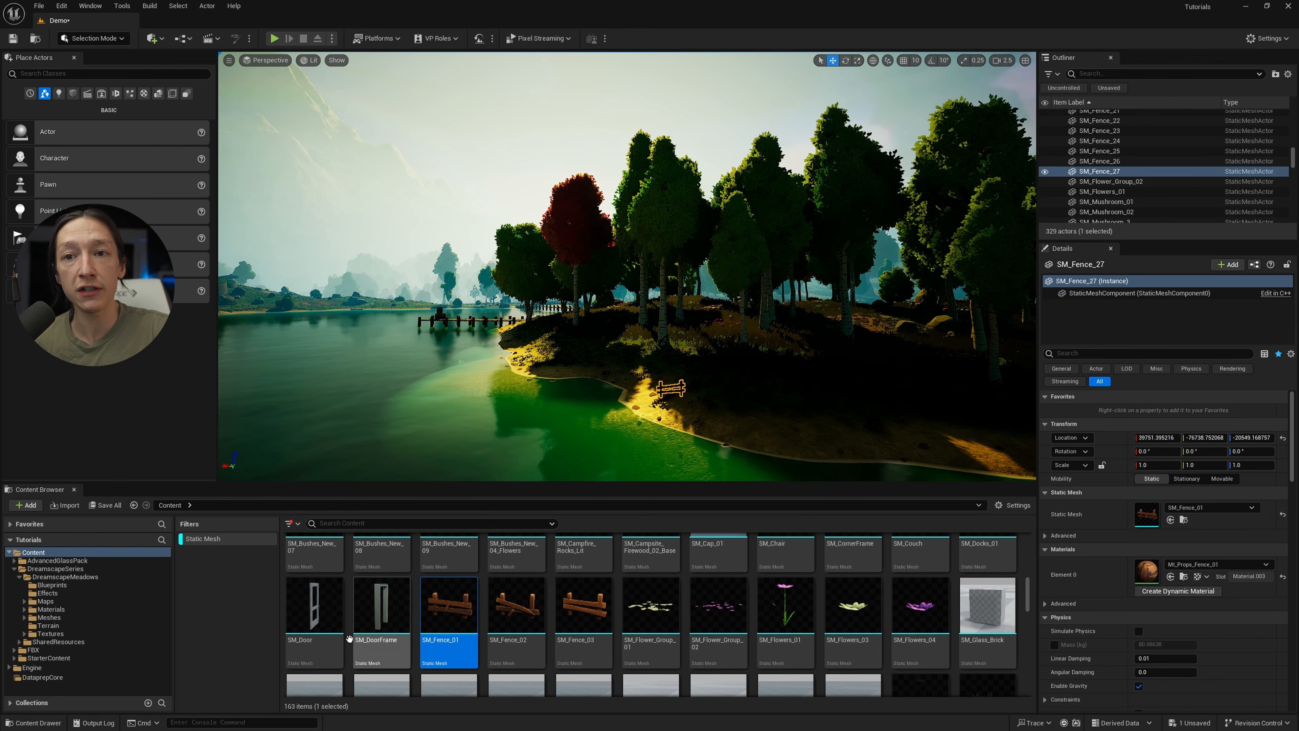
scroll("down", 3)
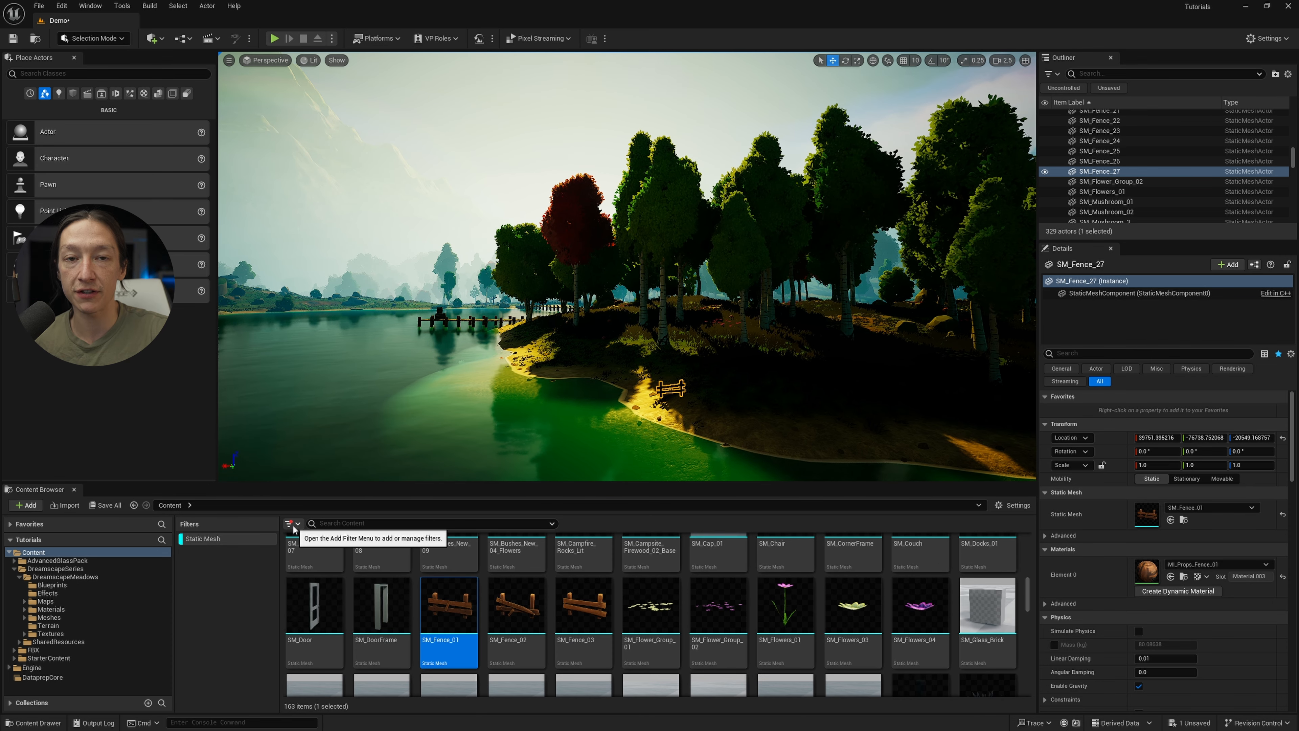
Add Material and Skeletal Mesh filters alongside Static Mesh
left_click(291, 523)
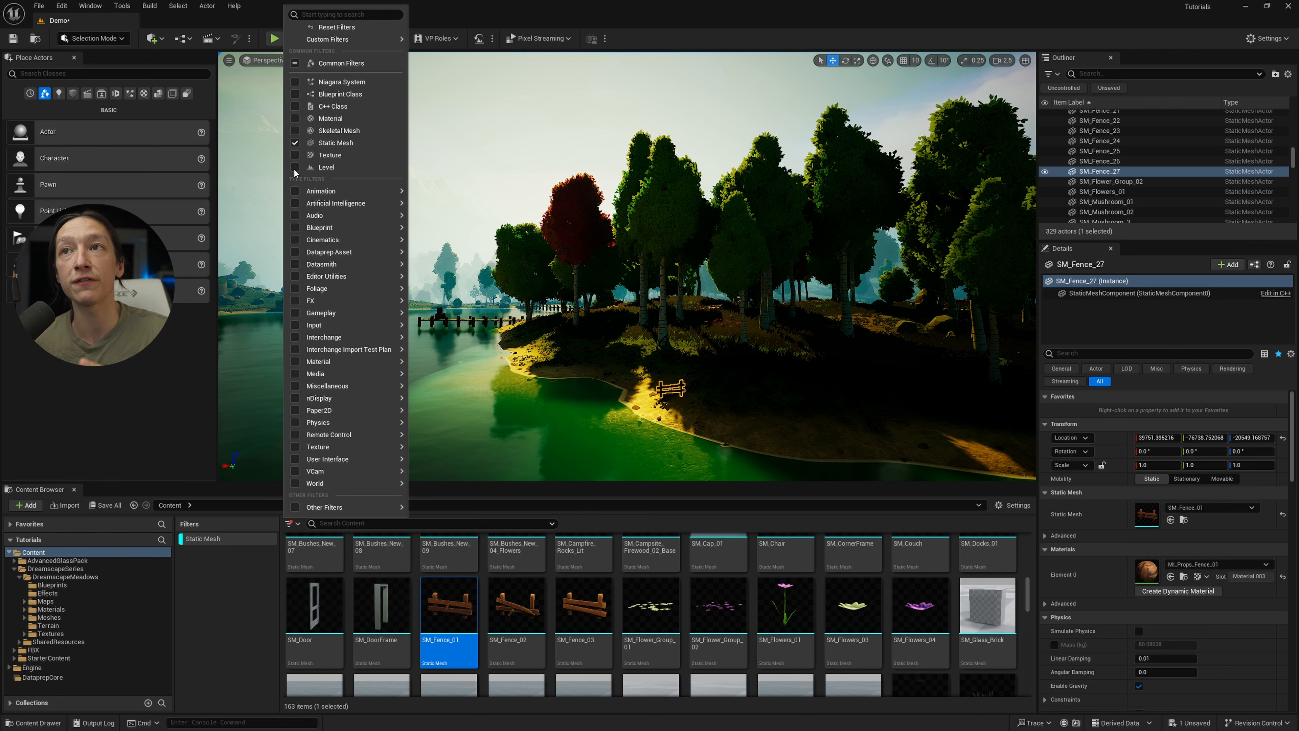
mouse_move(338, 130)
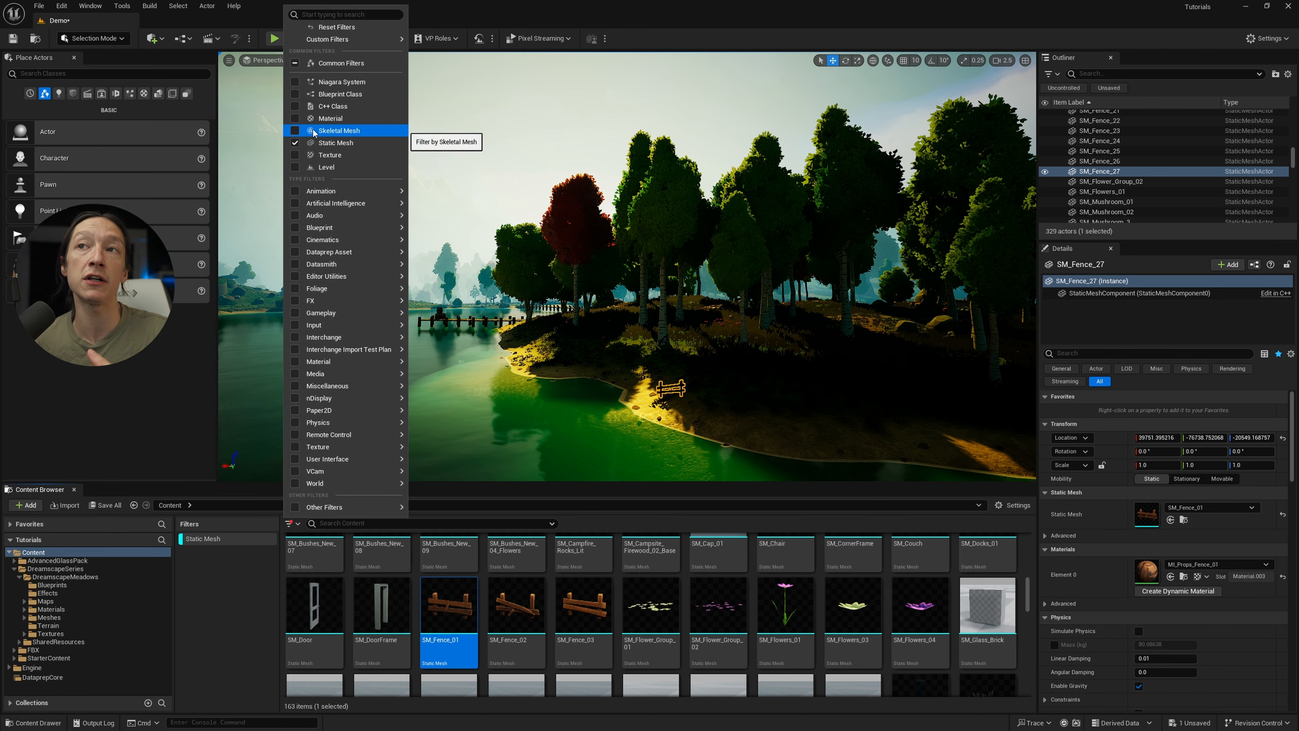
left_click(330, 117)
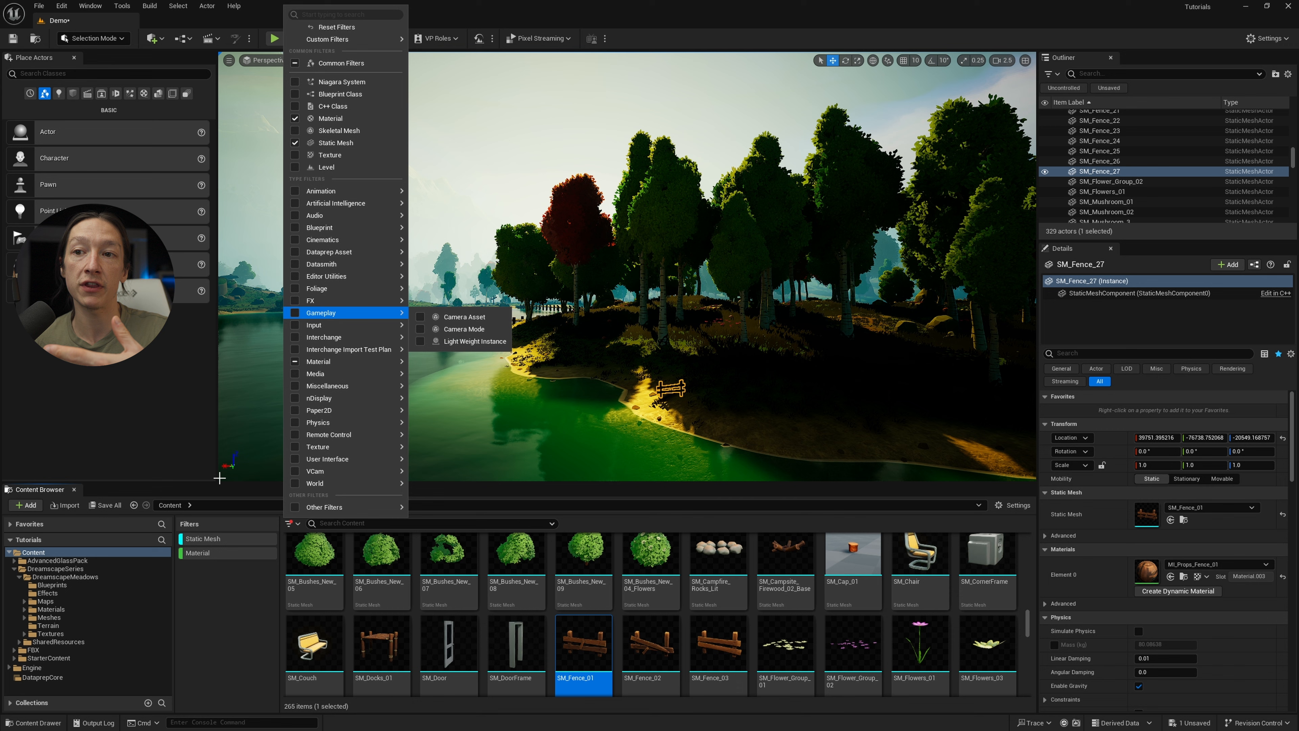
mouse_move(331, 202)
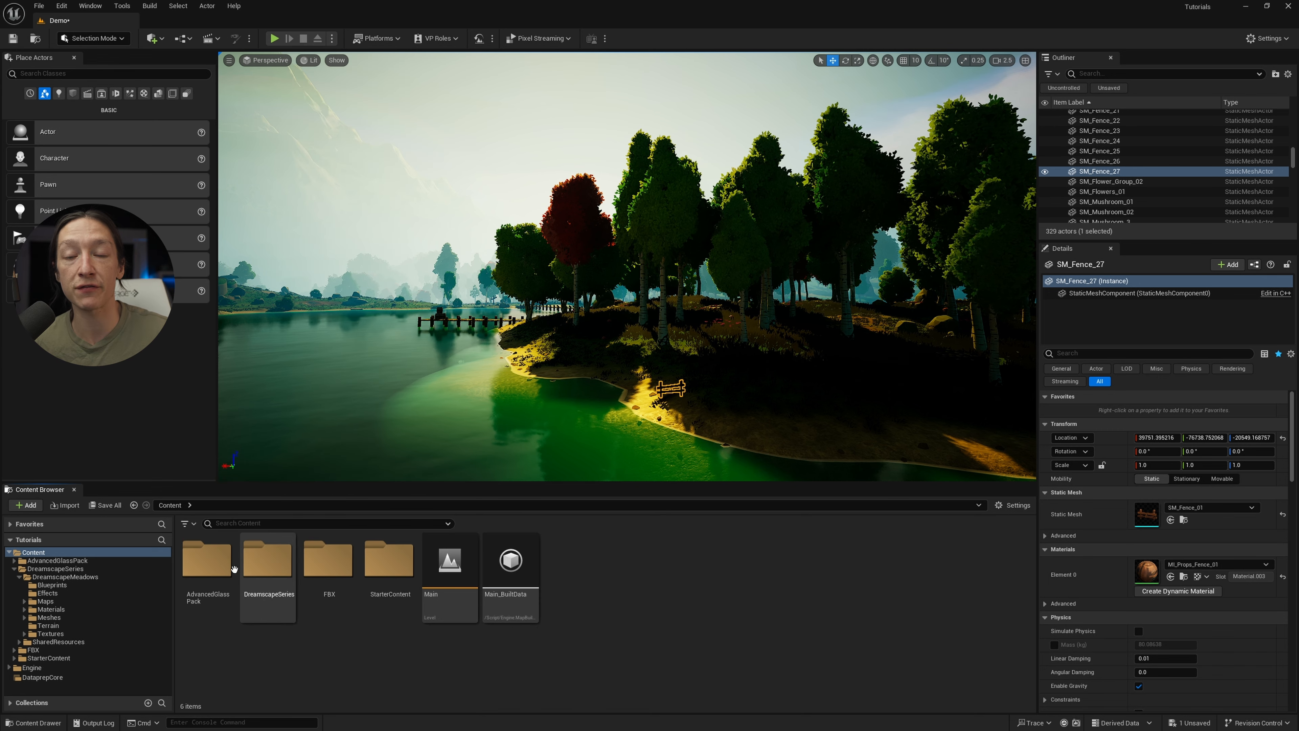
left_click(184, 523)
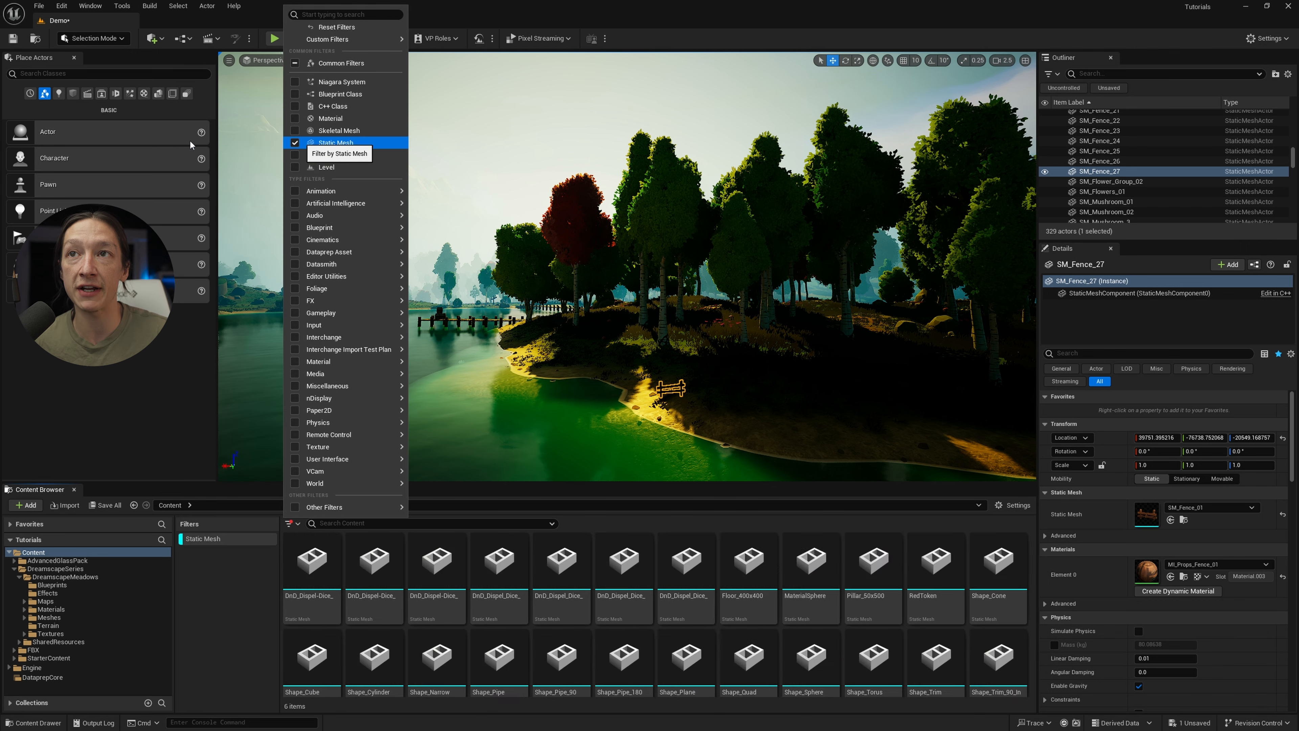
left_click(296, 118)
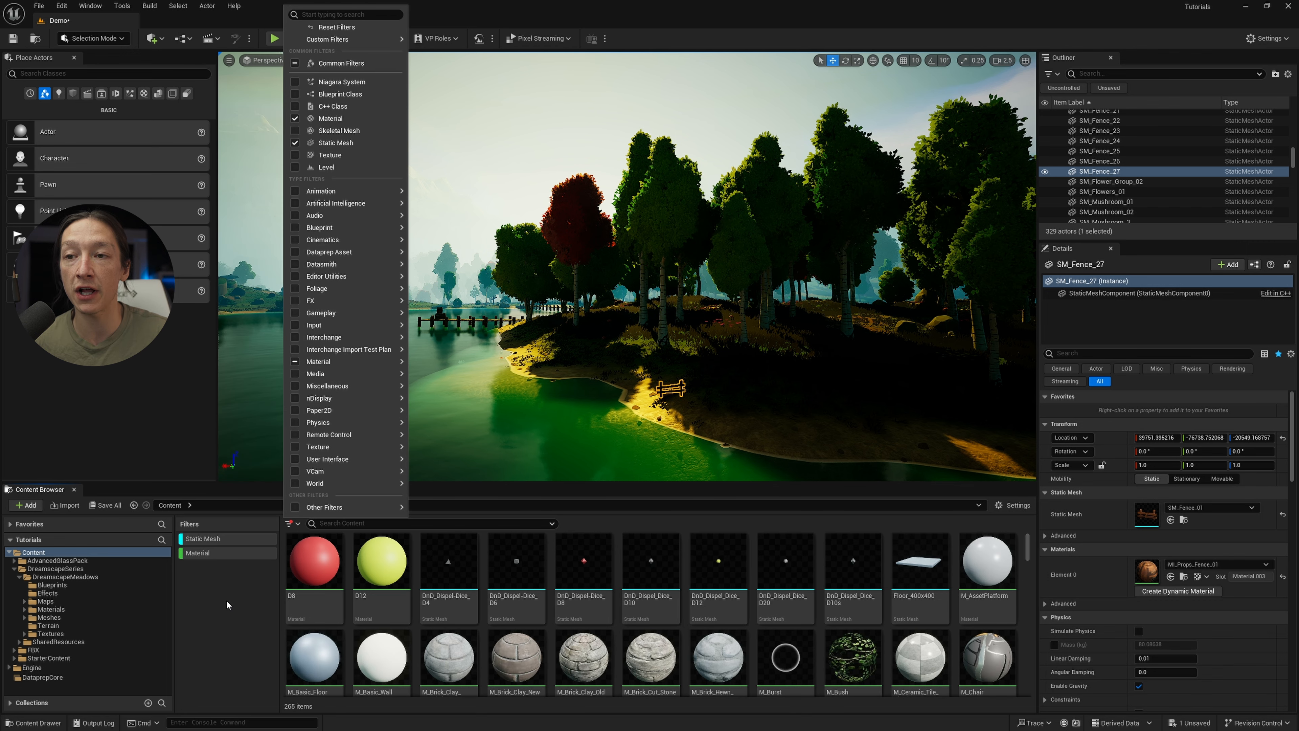
left_click(295, 129)
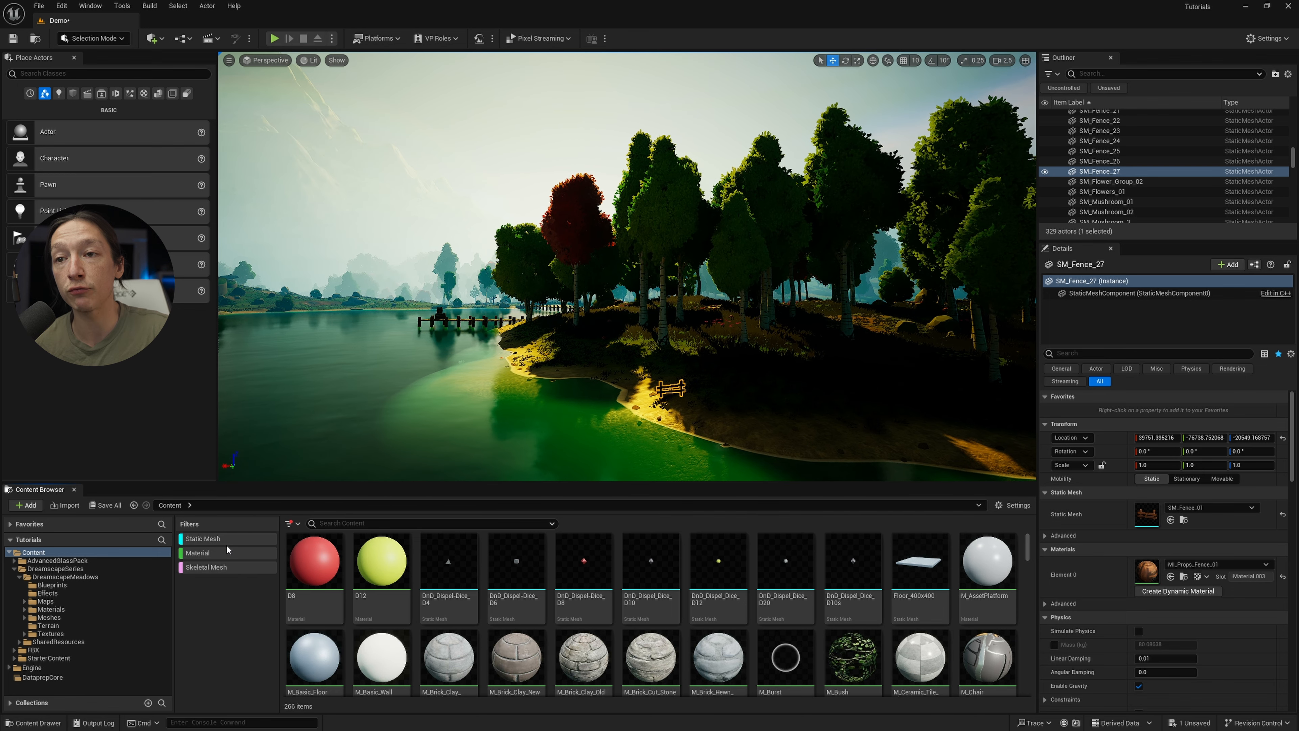
Switch off the Static Mesh, Material and Skeletal Mesh filter toggles
left_click(202, 538)
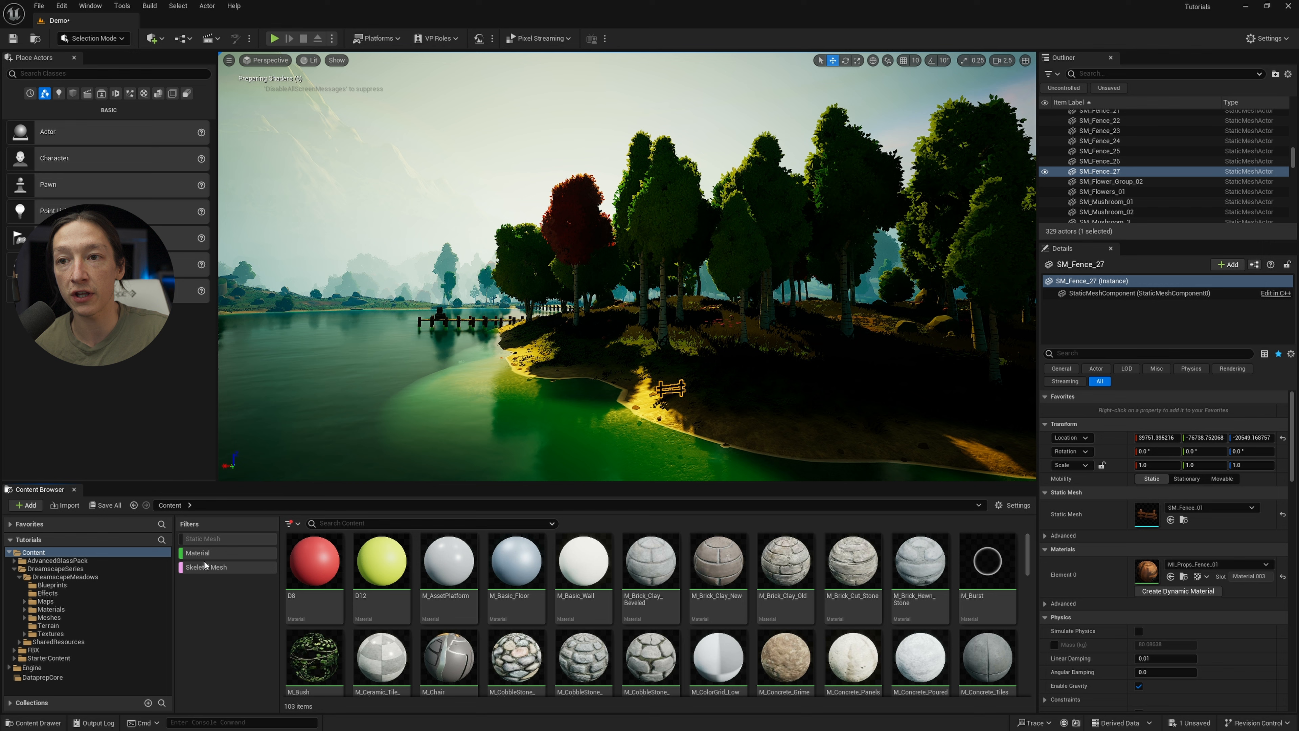
left_click(204, 567)
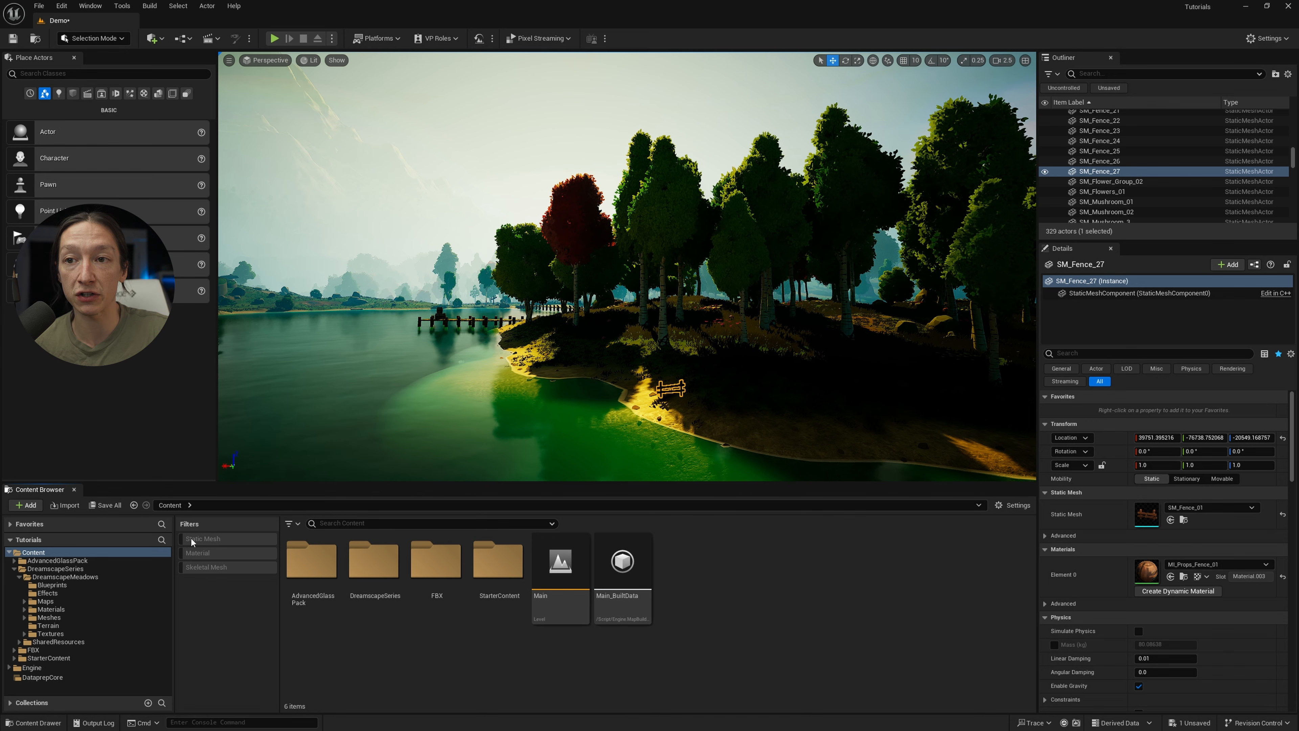
Enable only the Material filter so the Content root lists material assets
left_click(181, 538)
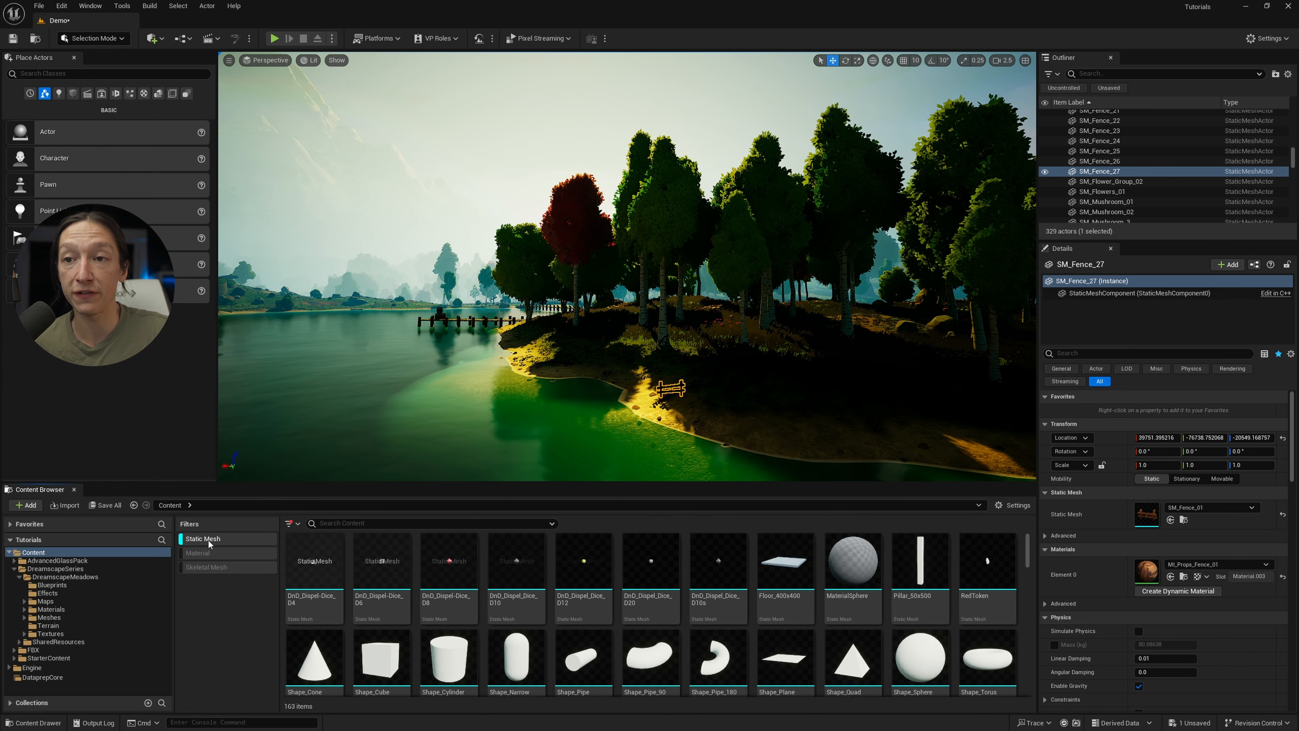
scroll("down", 3)
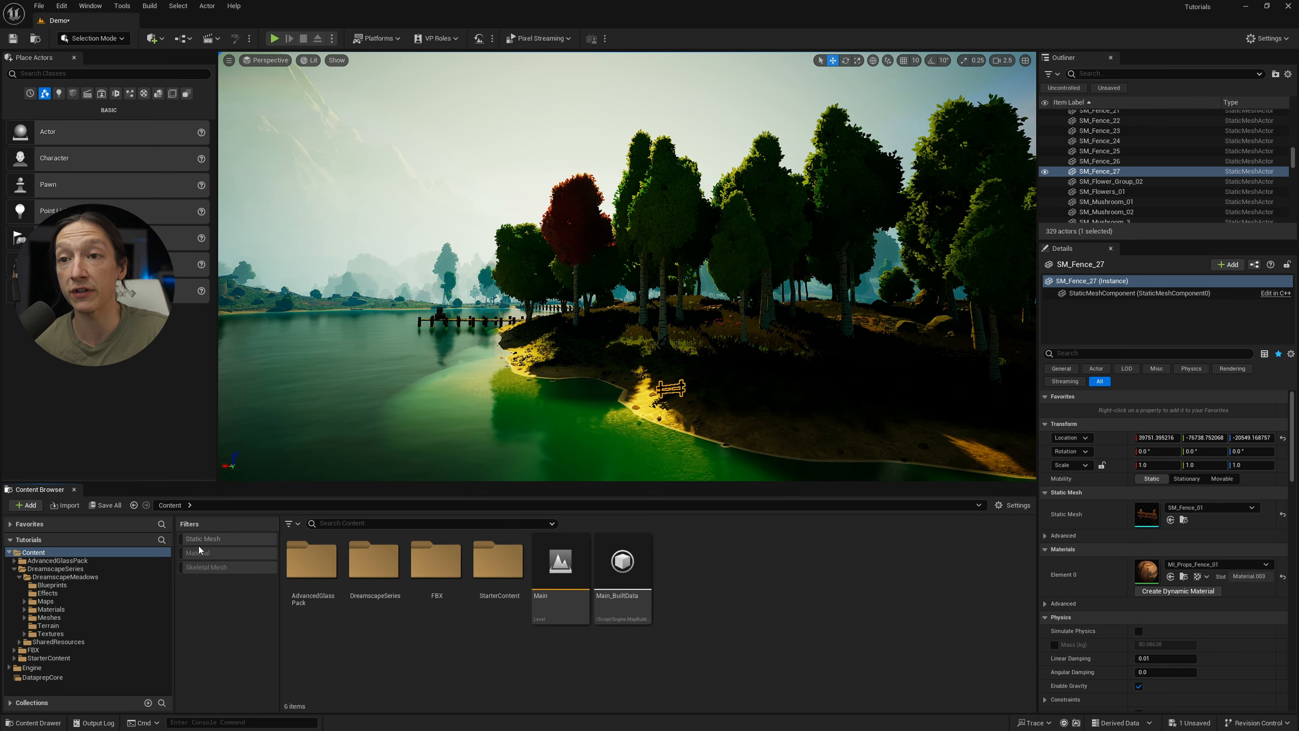
left_click(199, 552)
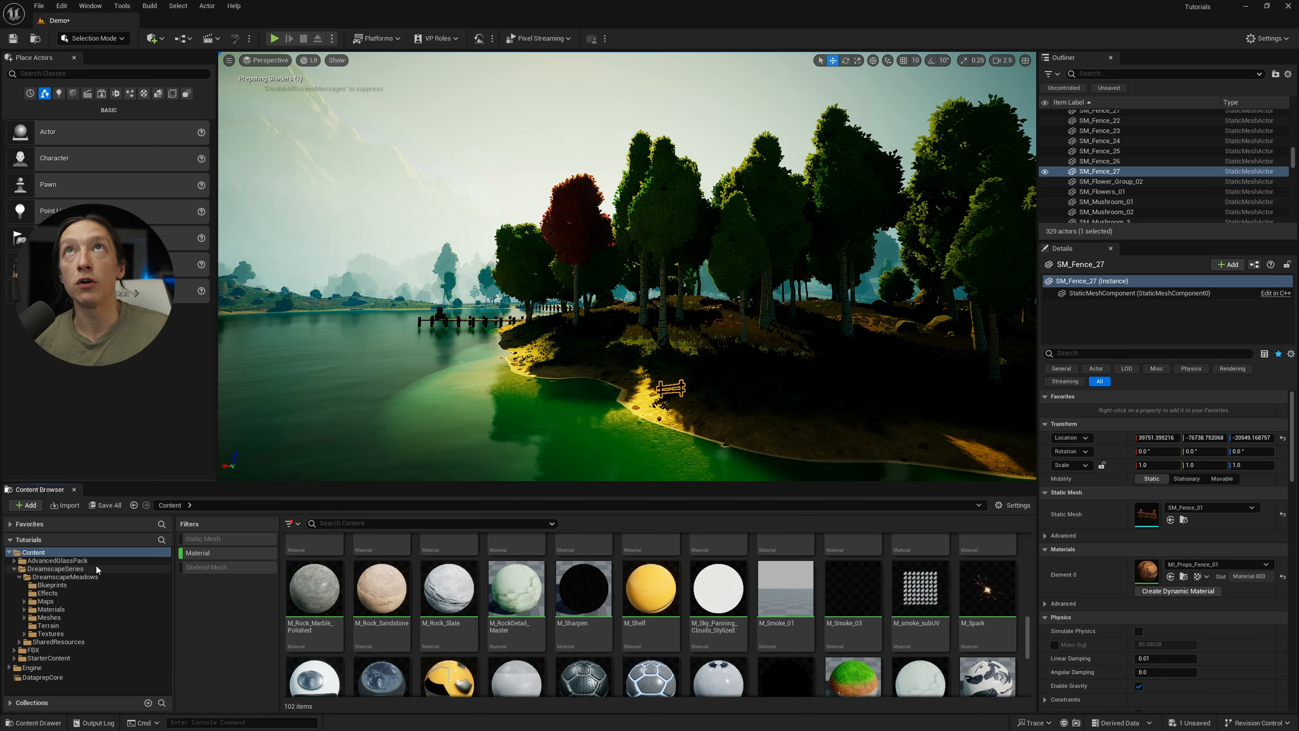
mouse_move(58, 569)
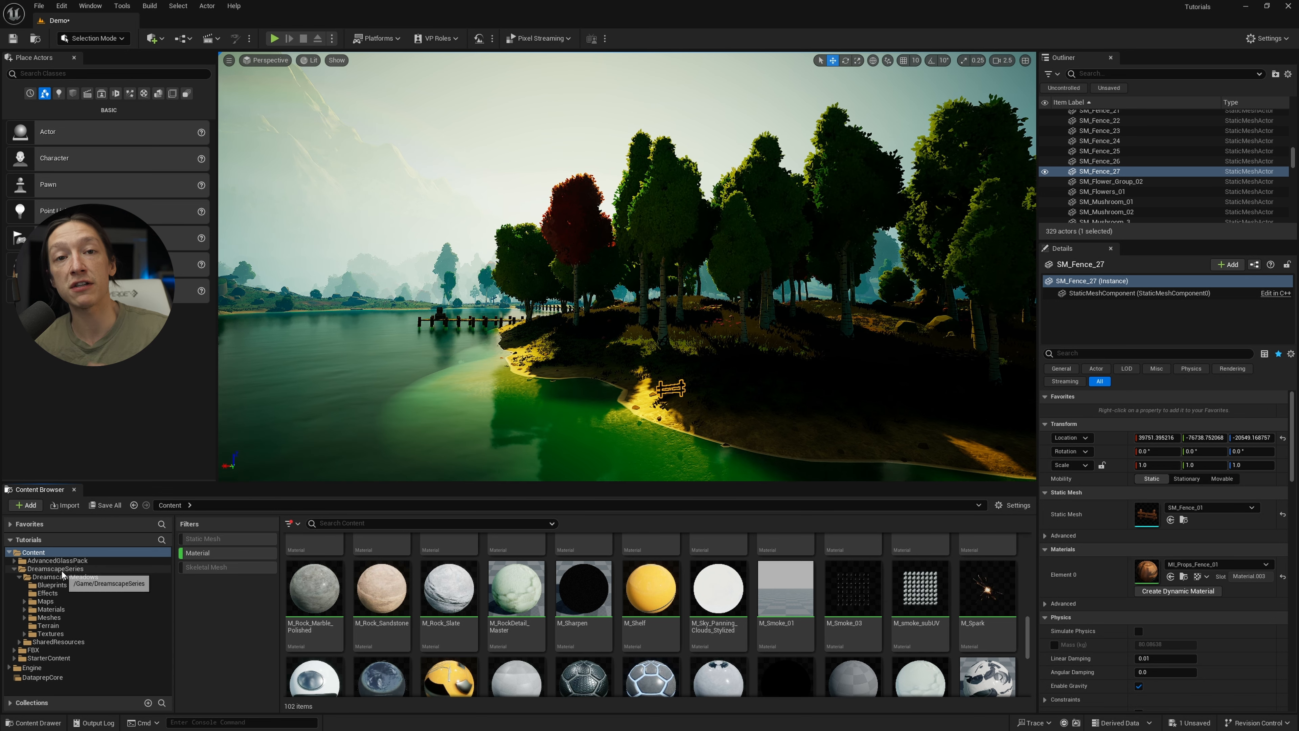
Browse through DreamscapeSeries into the DreamscapeMeadows Materials folder
left_click(56, 568)
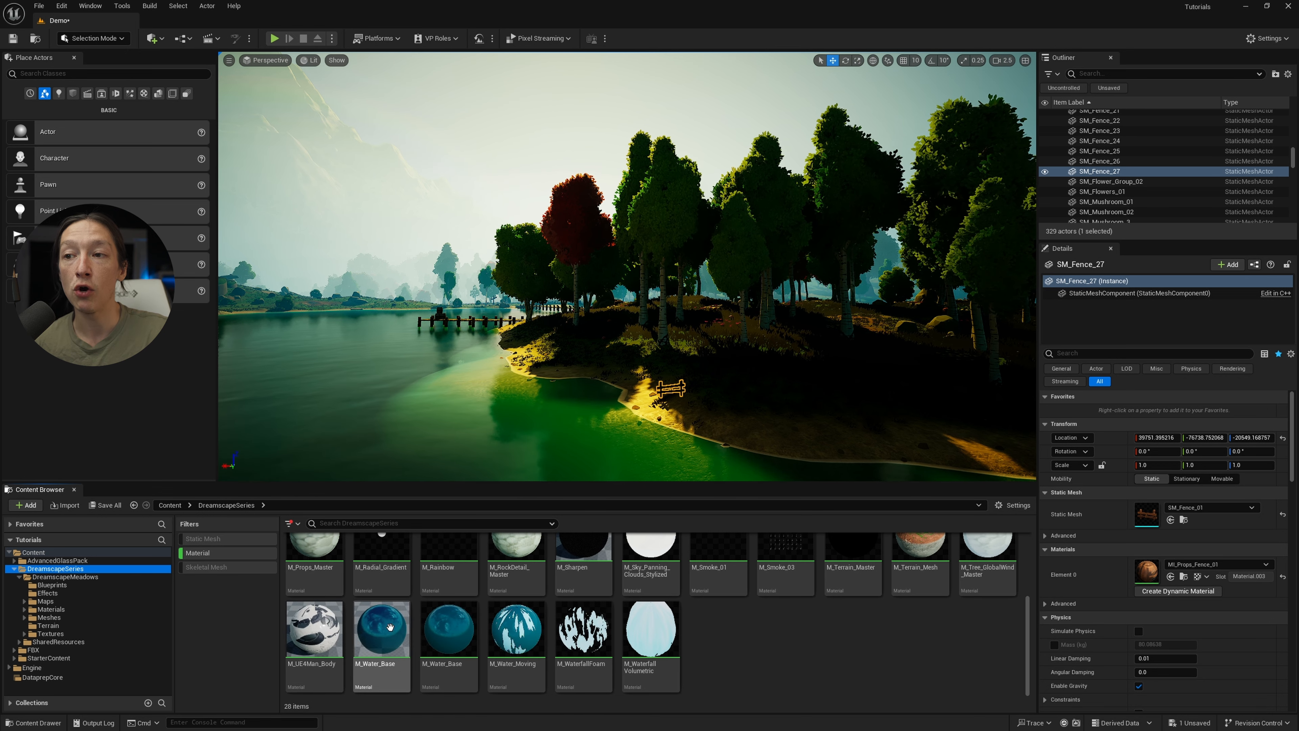
scroll("up", 3)
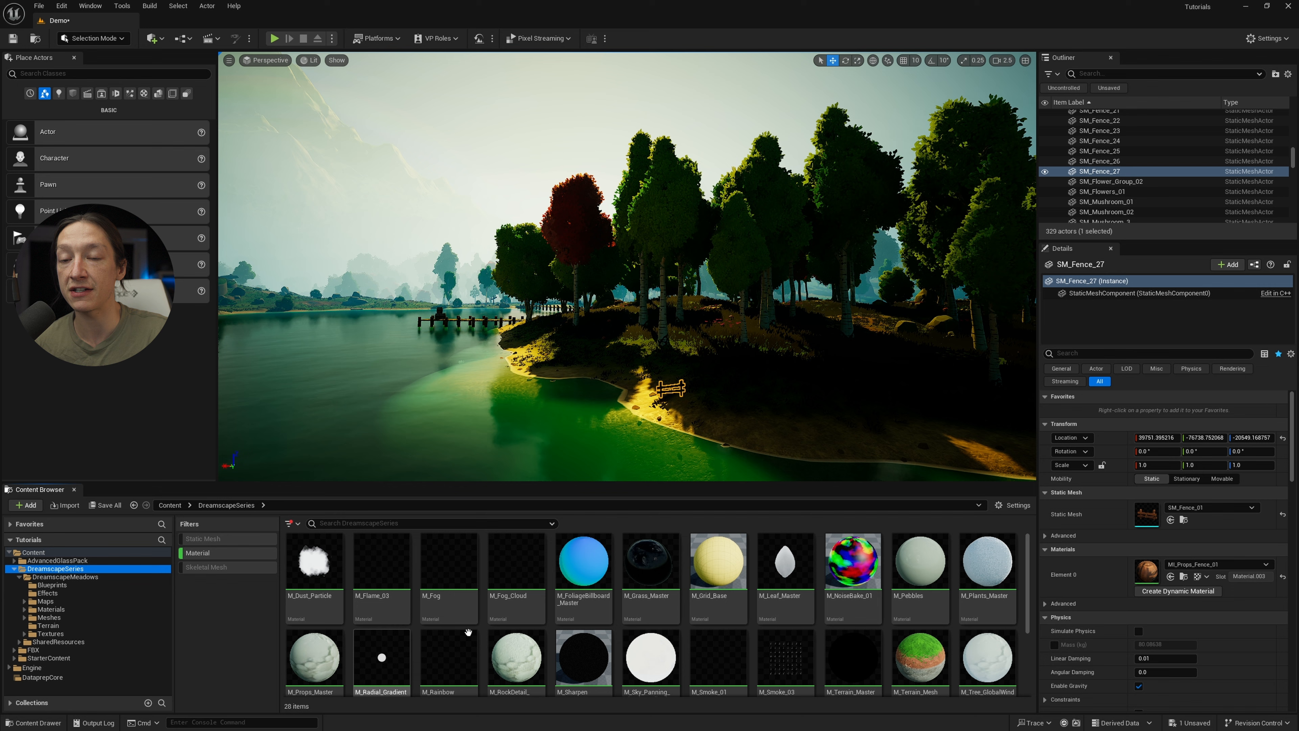
scroll("down", 3)
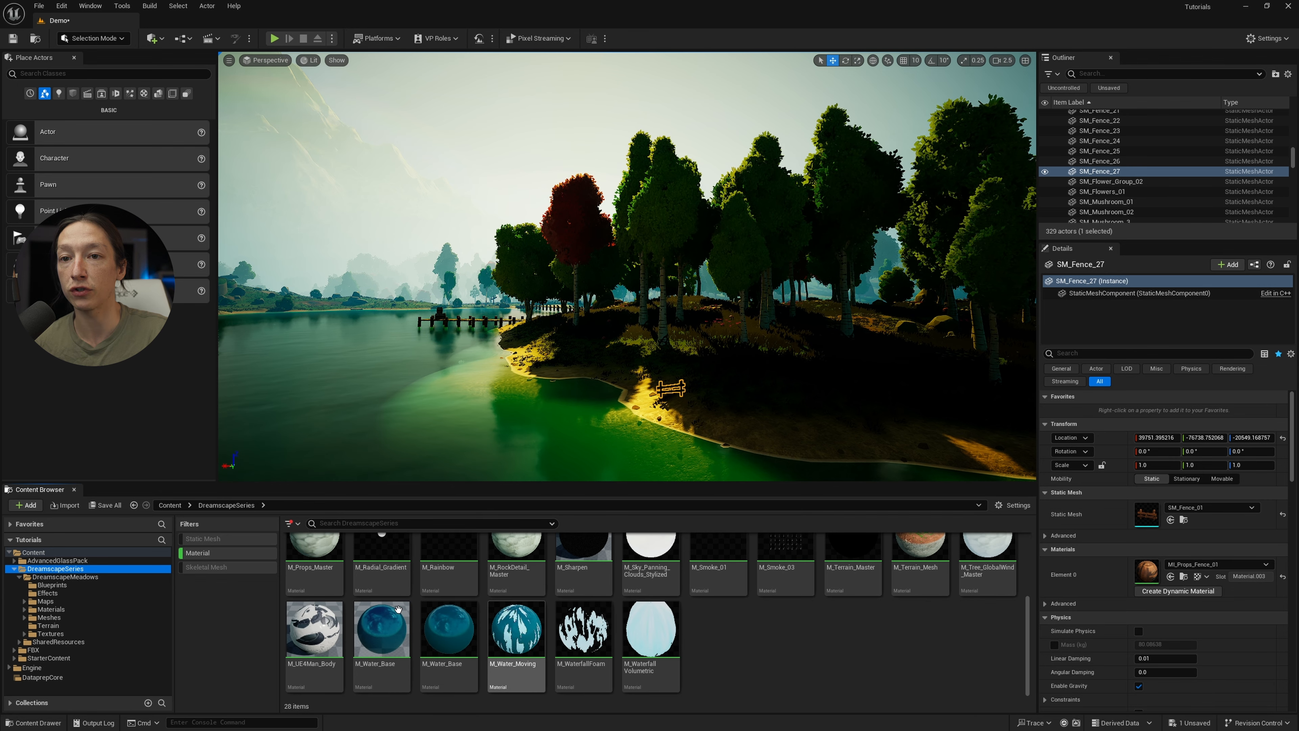
left_click(51, 609)
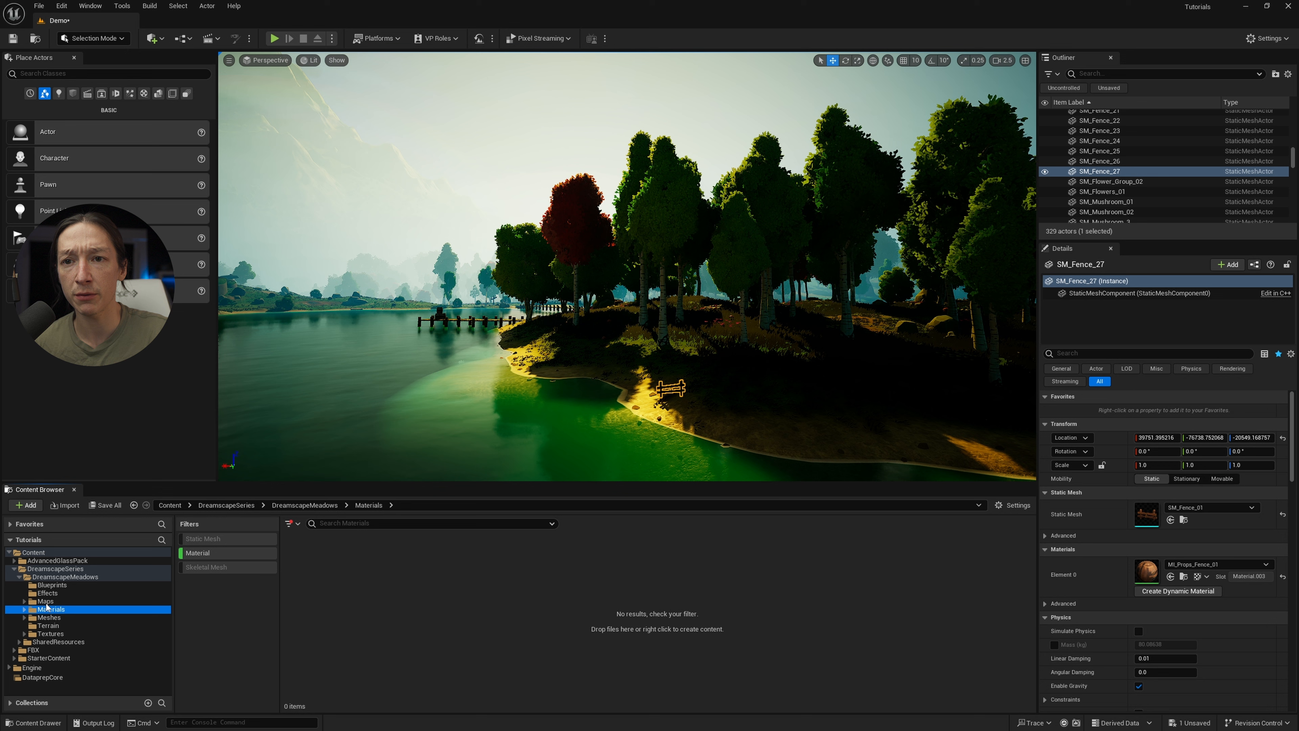
Expand Materials, check the Maps folder, then select the Foliage materials folder
left_click(23, 609)
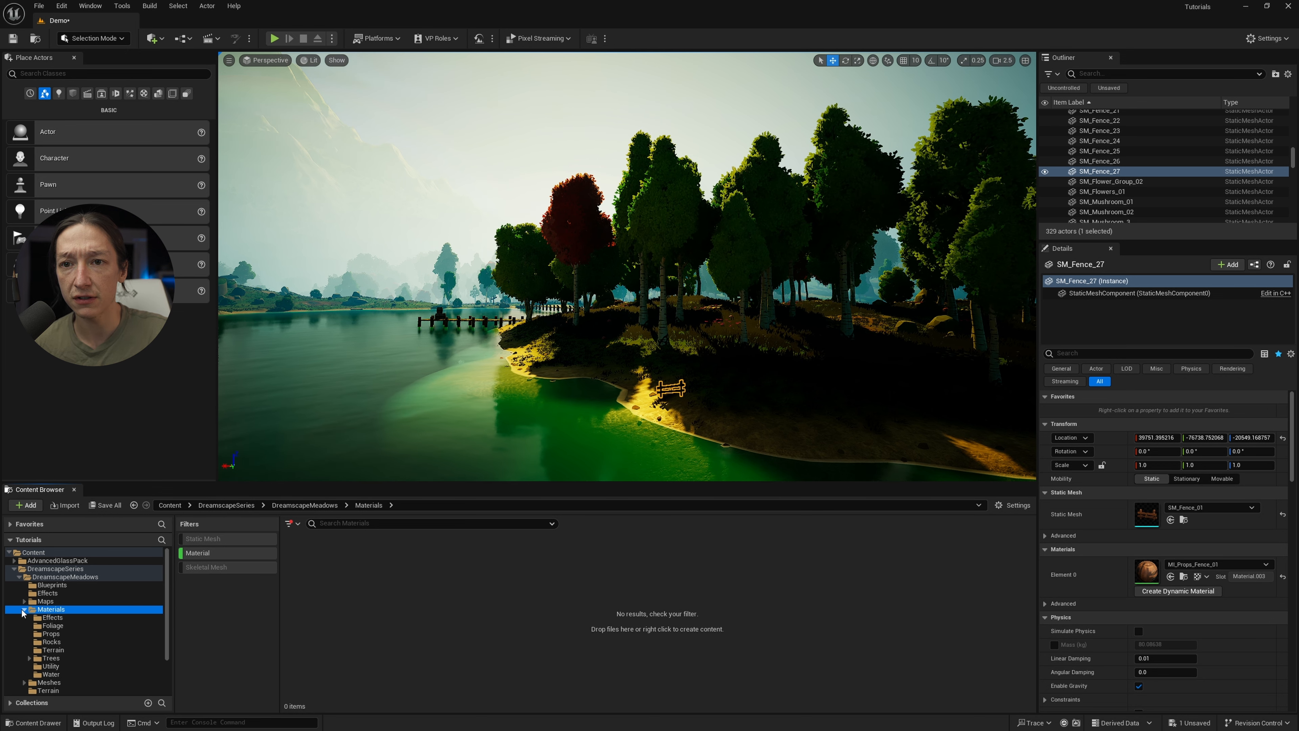
left_click(44, 601)
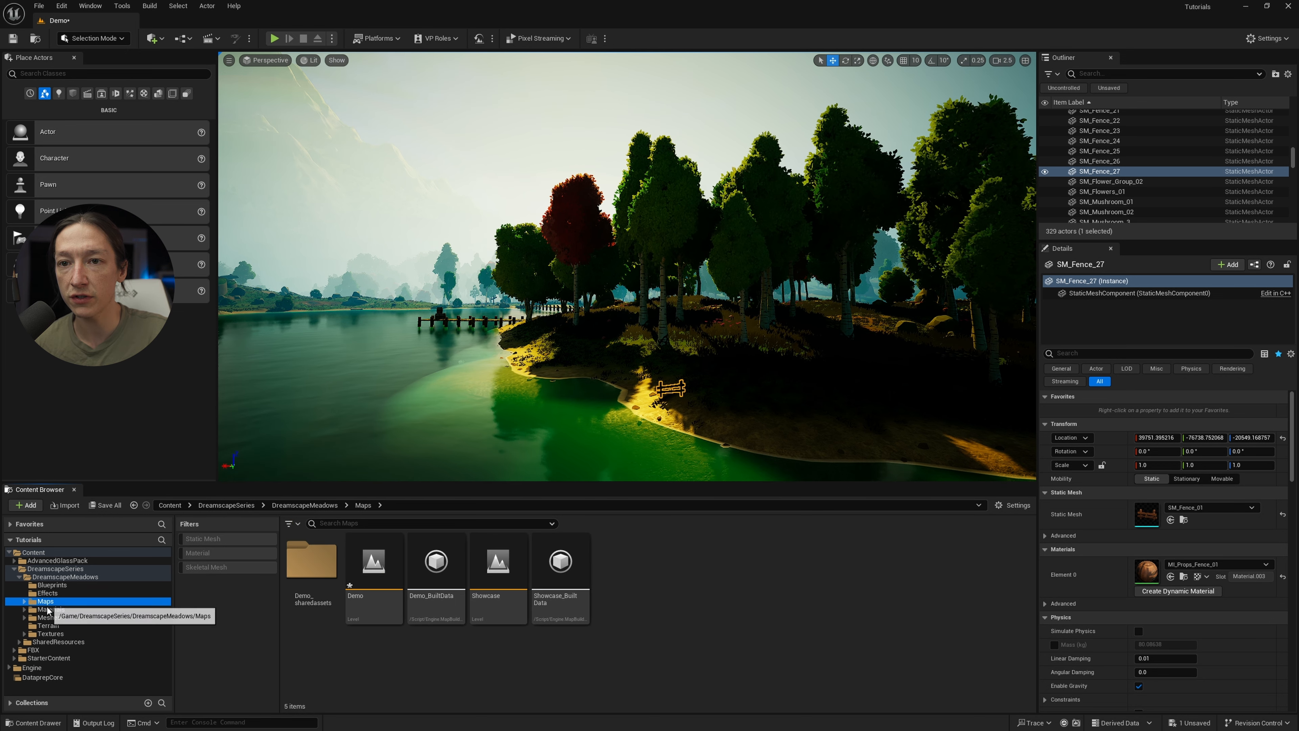
left_click(48, 625)
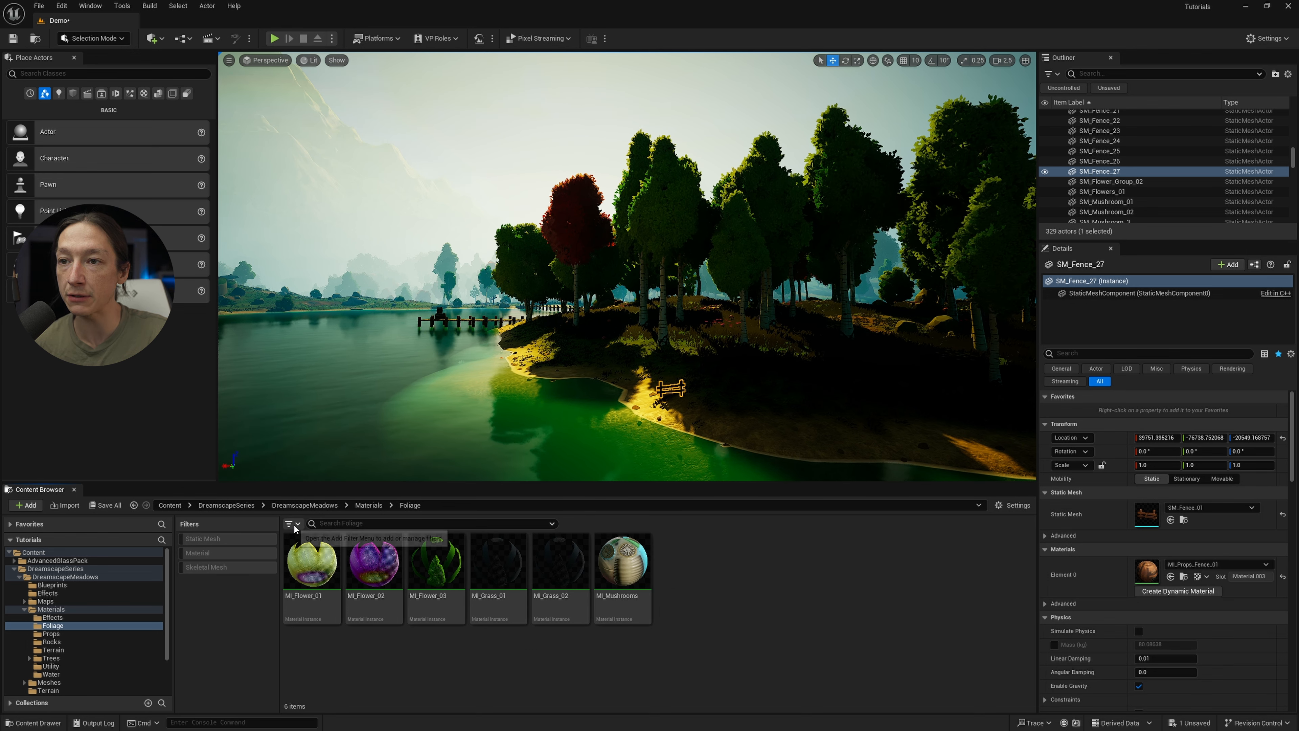
Add Material Instance as a persistent filter and view the Materials folder
left_click(288, 523)
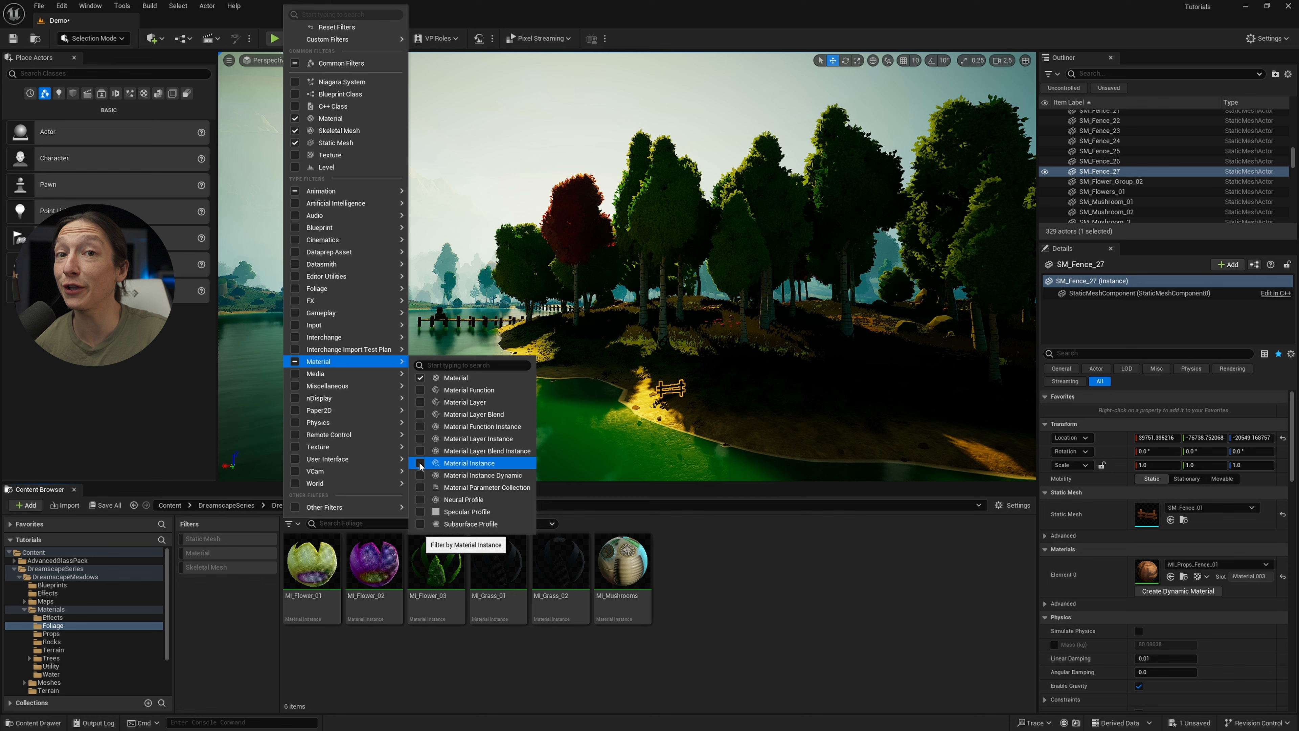
left_click(421, 462)
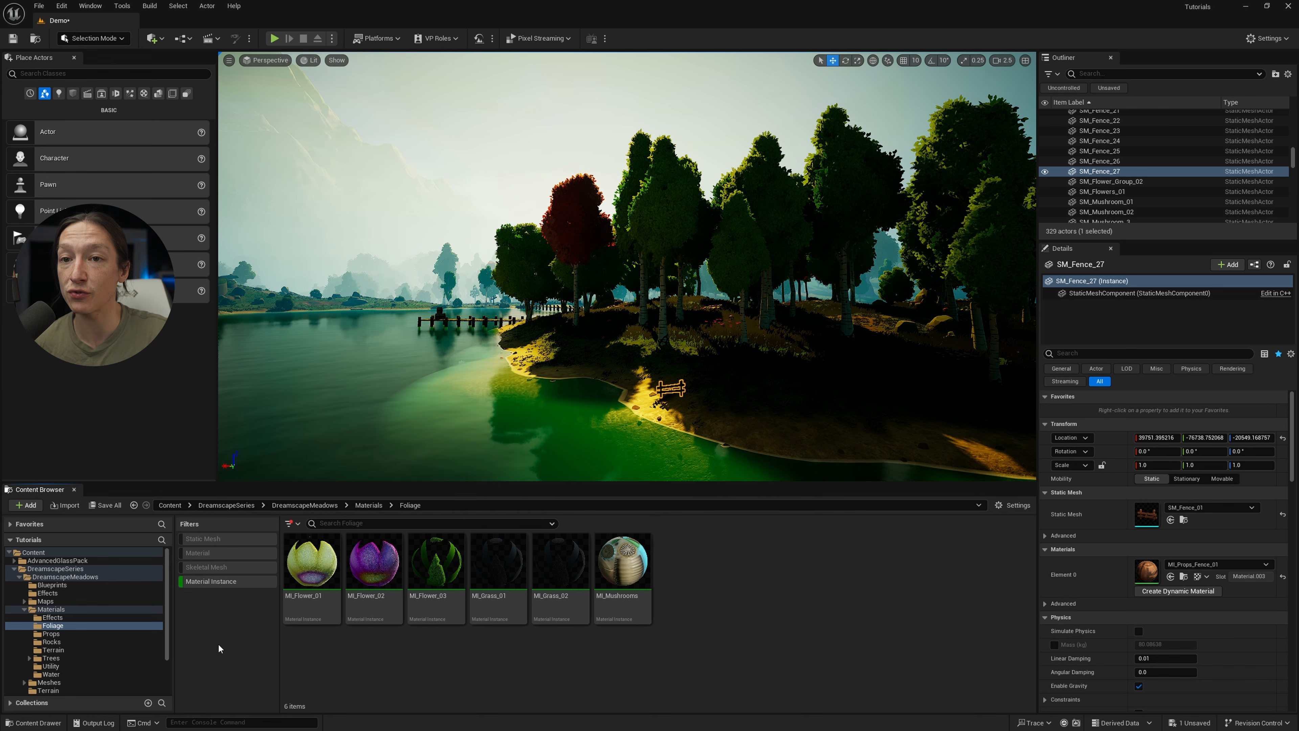
left_click(50, 608)
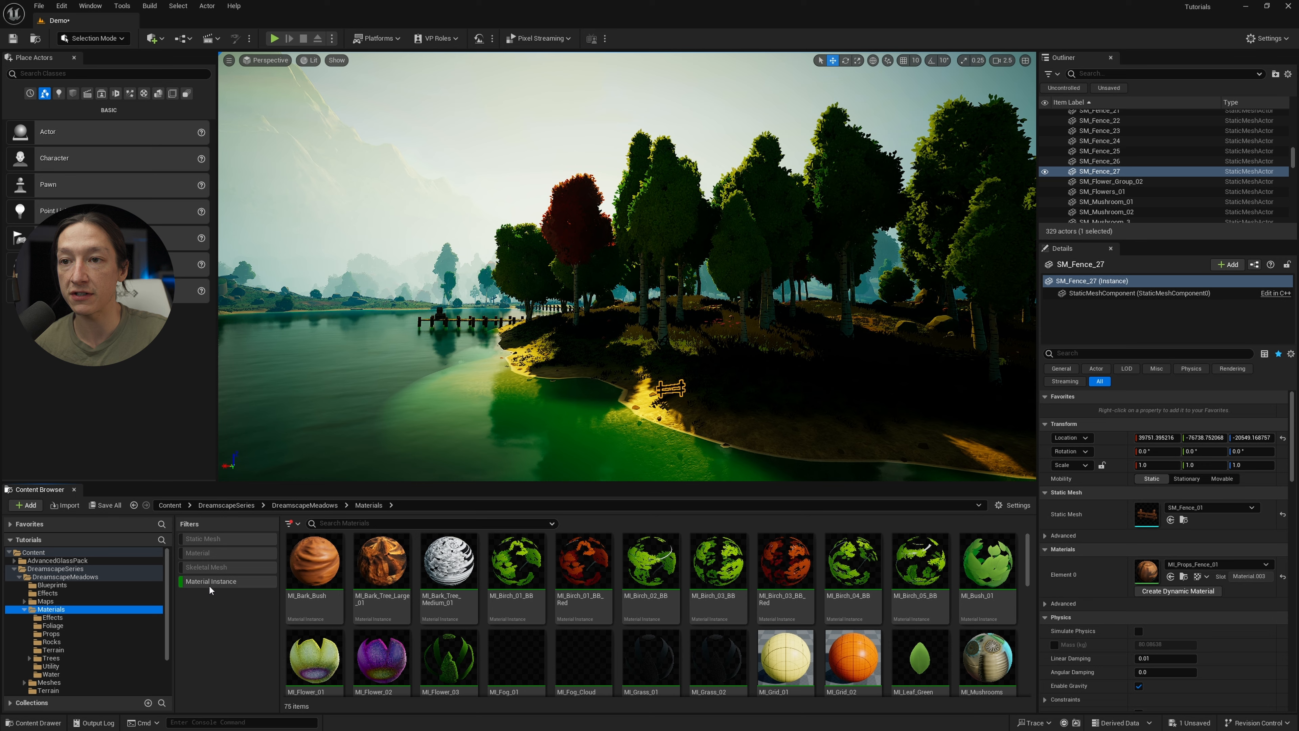
scroll("down", 3)
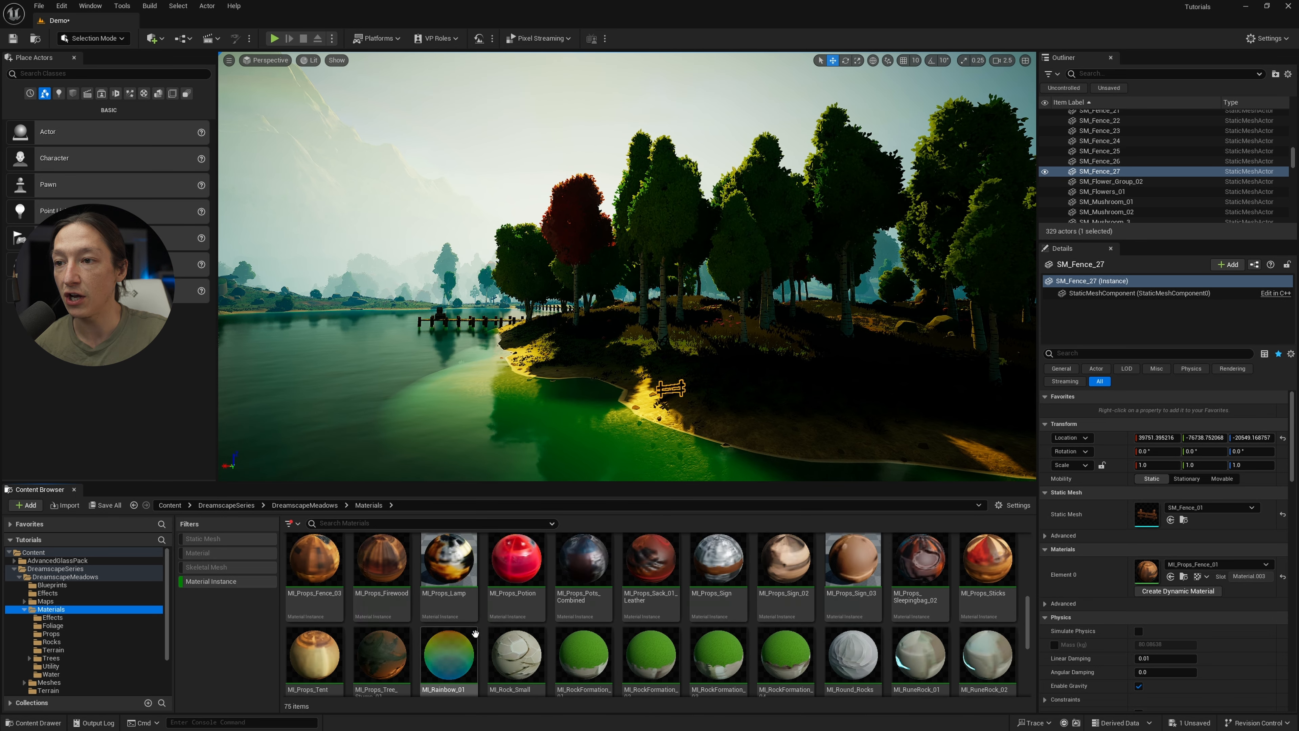
scroll("down", 3)
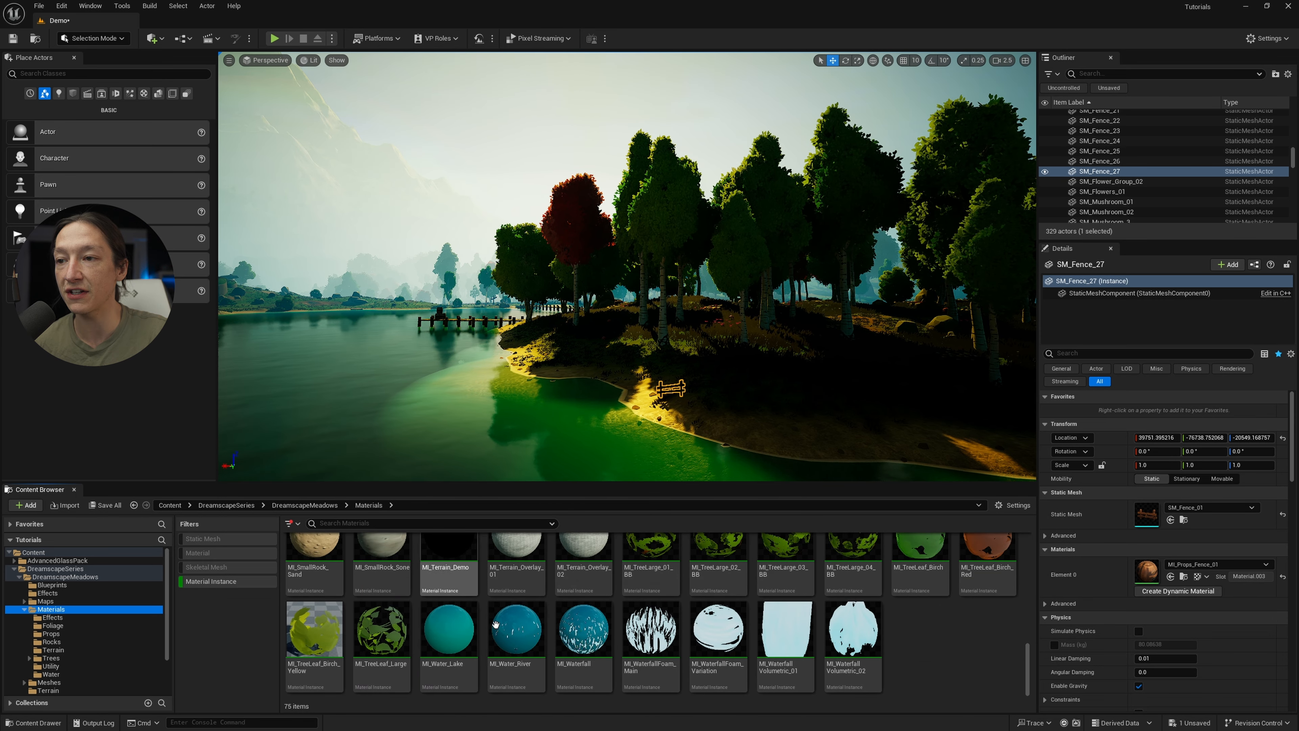
Turn off Material Instance, toggle the Material filter on and off again
left_click(207, 580)
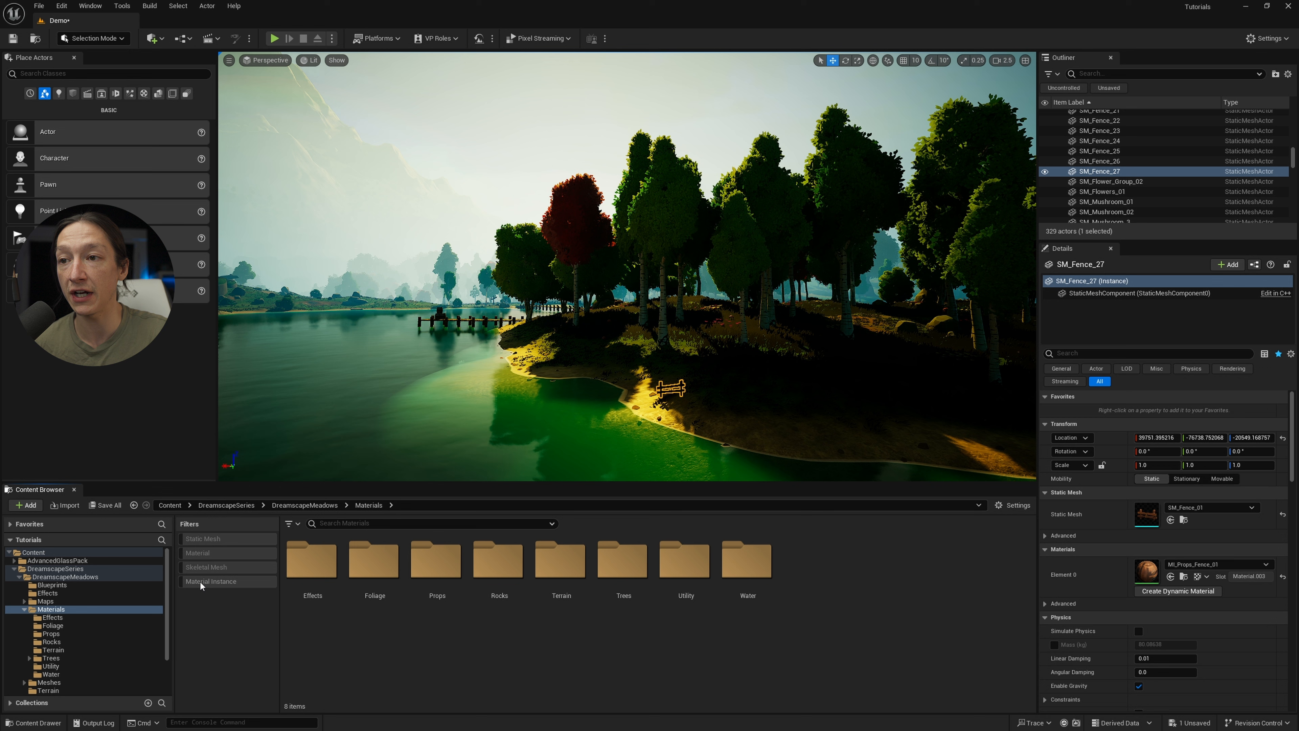
left_click(196, 552)
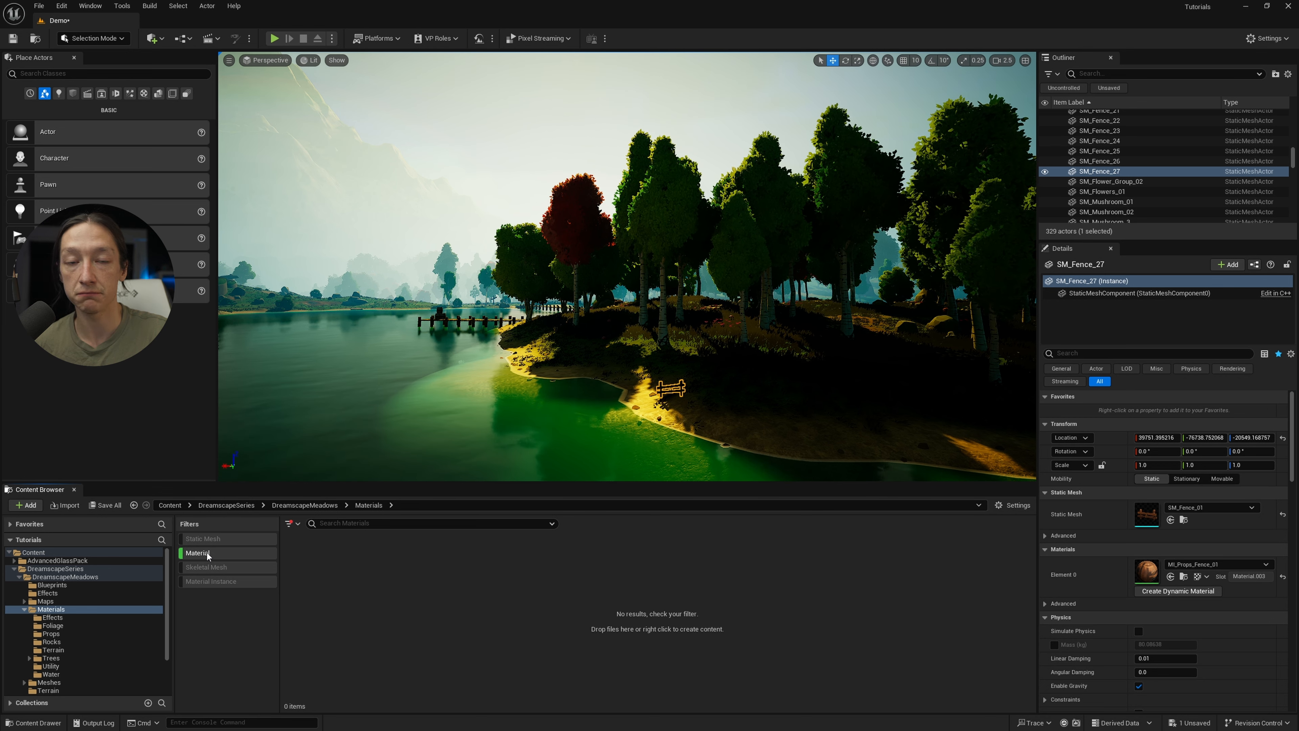
left_click(197, 553)
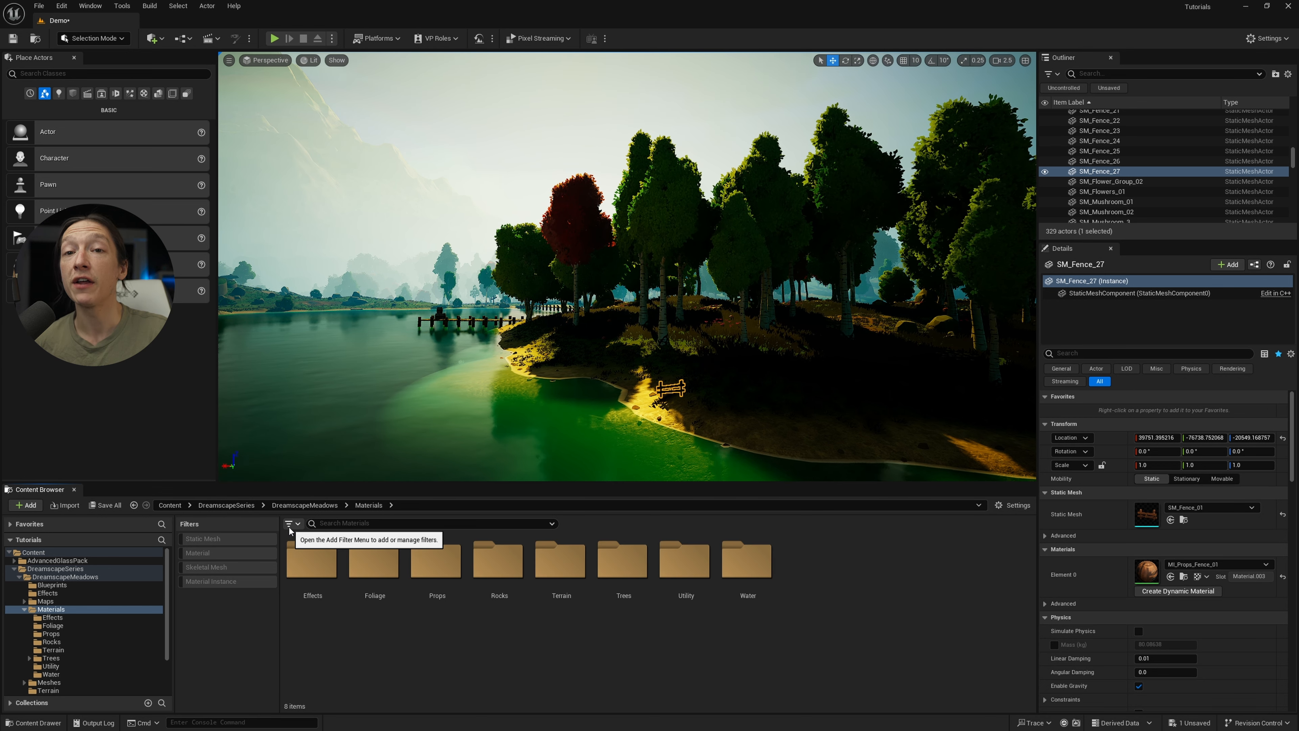
left_click(289, 523)
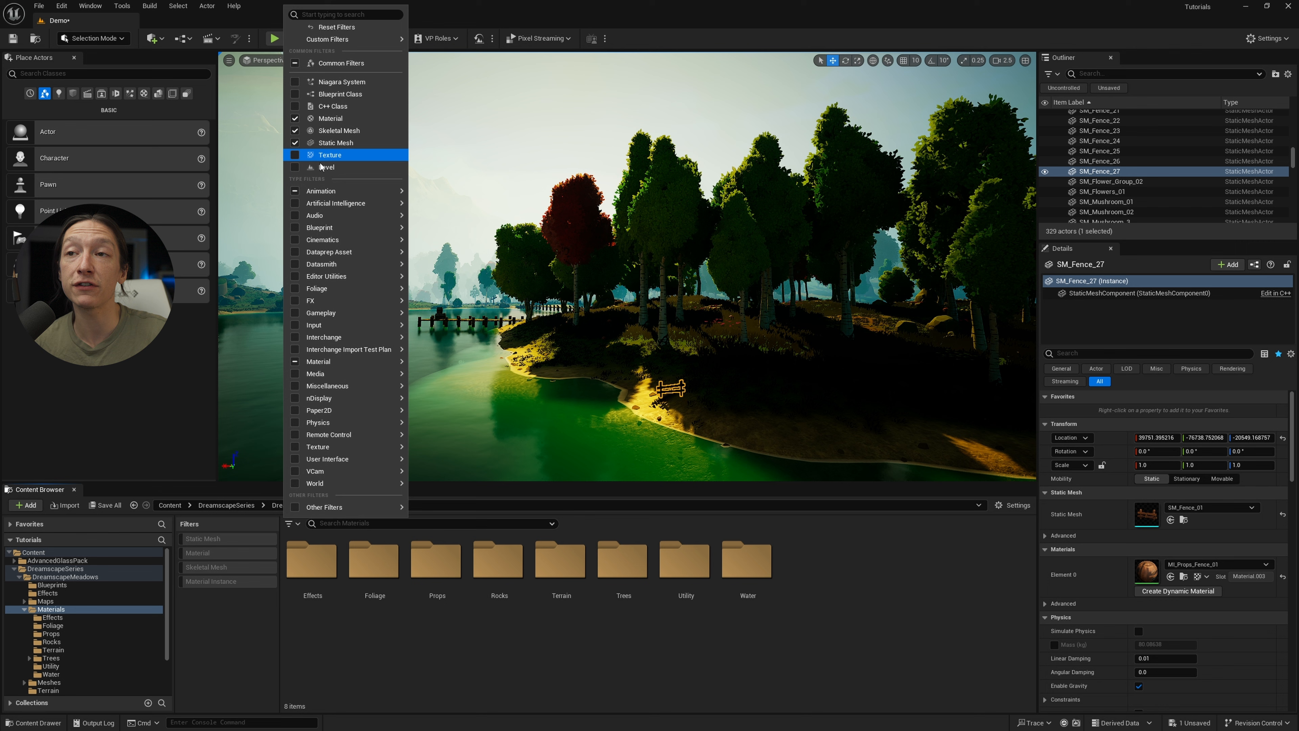
mouse_move(331, 435)
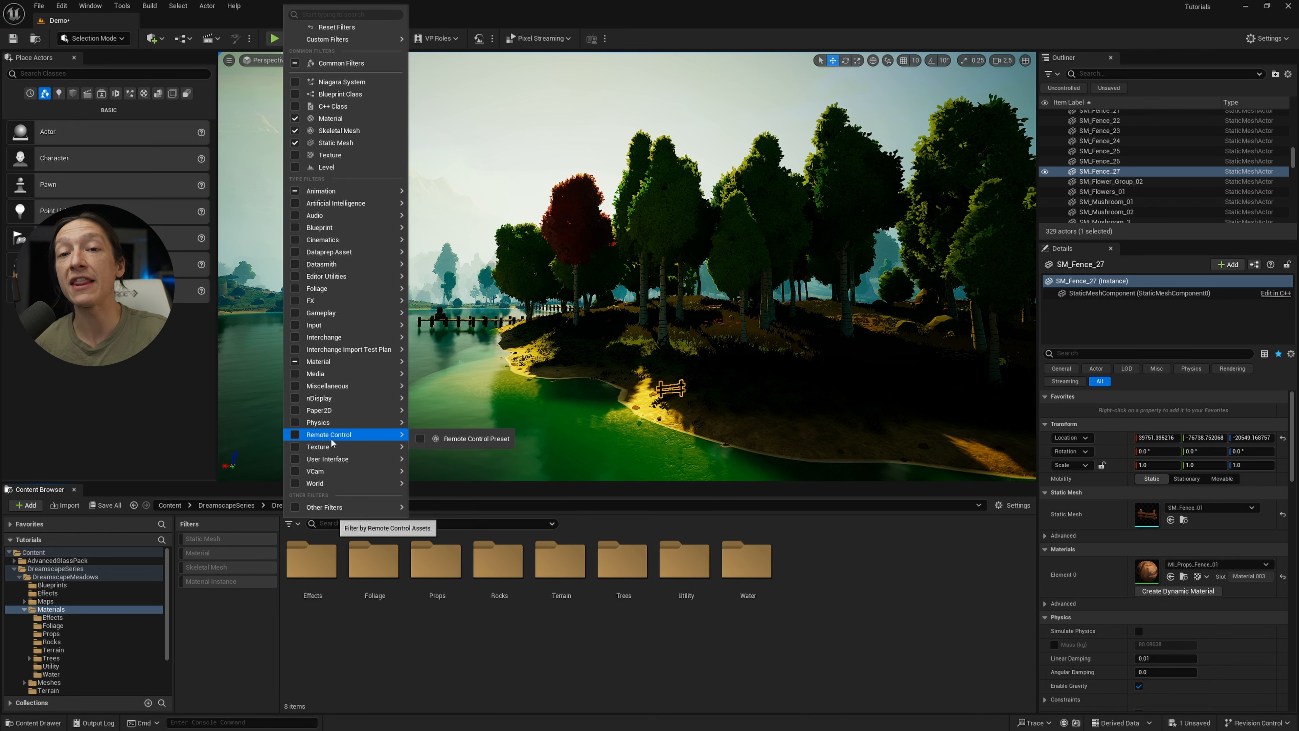